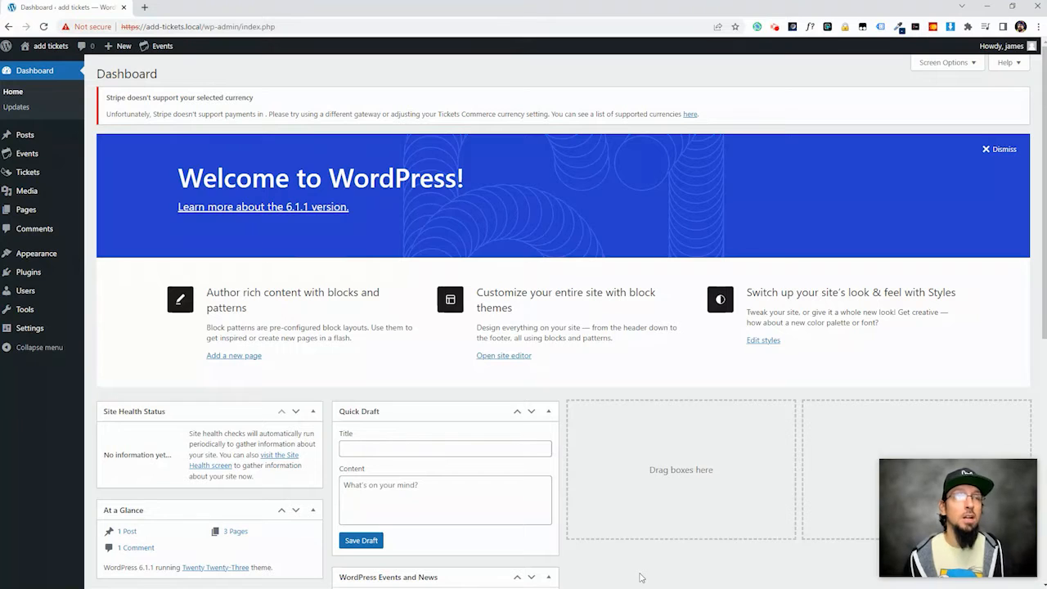
pyautogui.moveTo(28, 272)
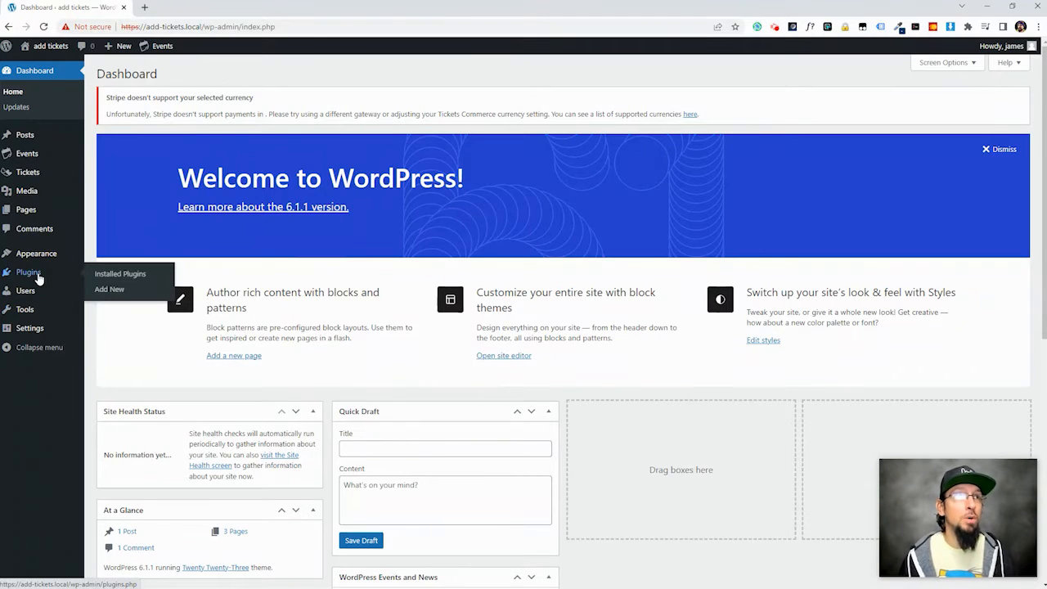
pyautogui.moveTo(120, 273)
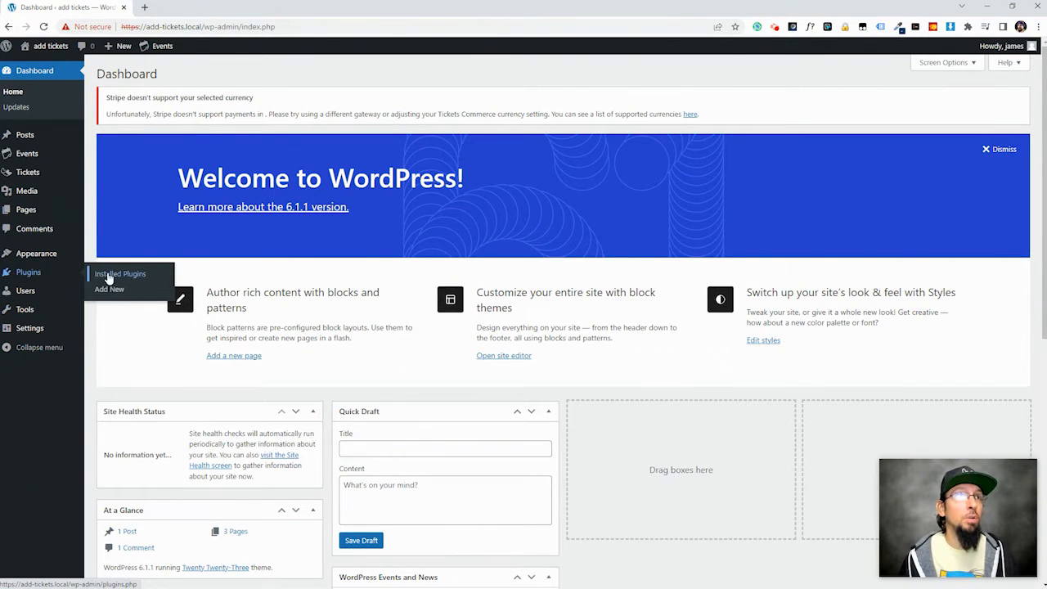
# Open the Add Plugins page from the Plugins menu
pyautogui.click(109, 289)
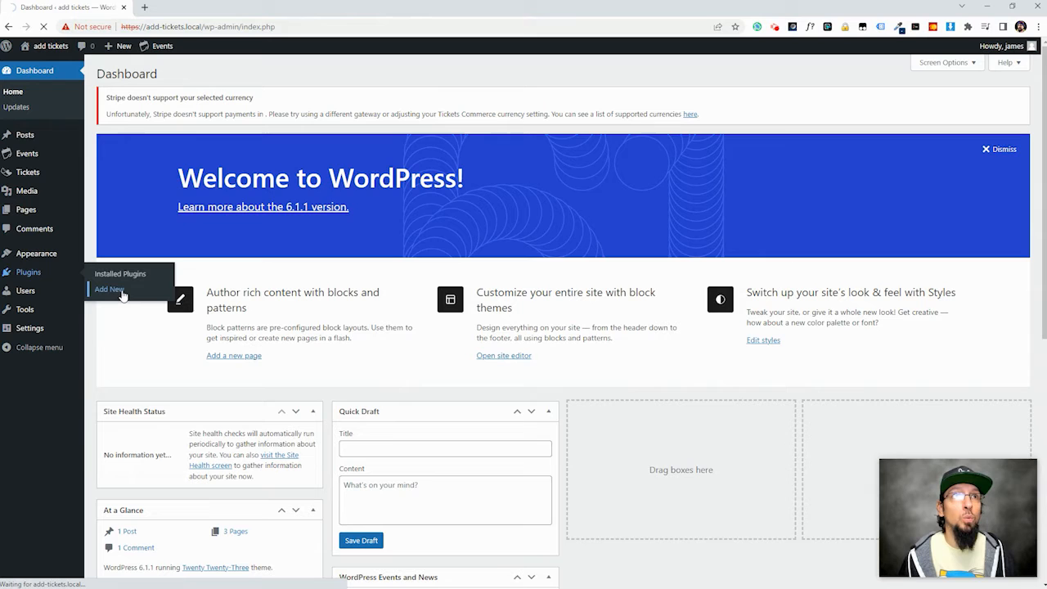
pyautogui.click(108, 289)
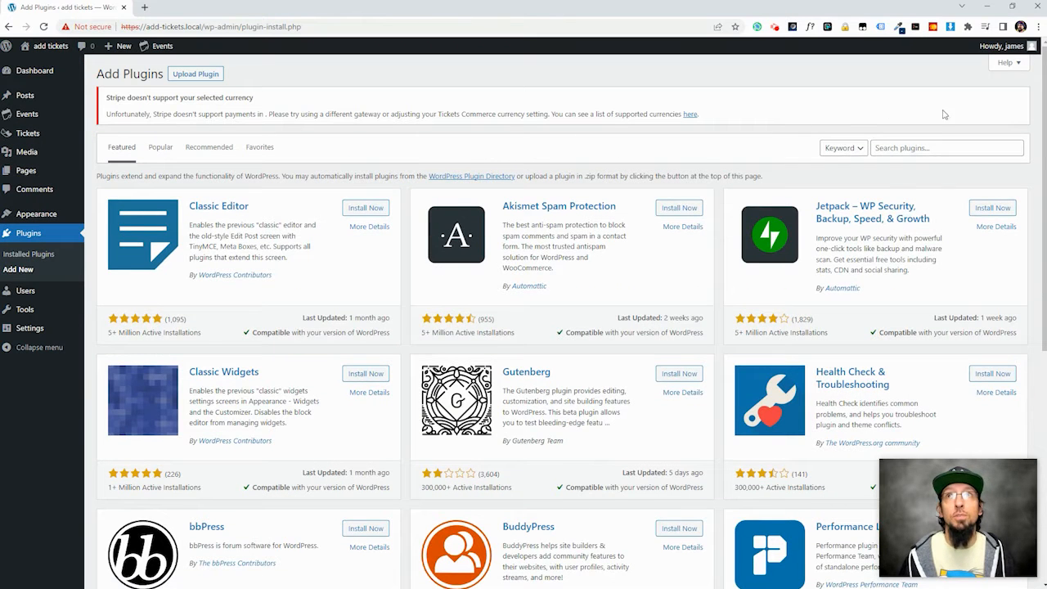
pyautogui.moveTo(693, 423)
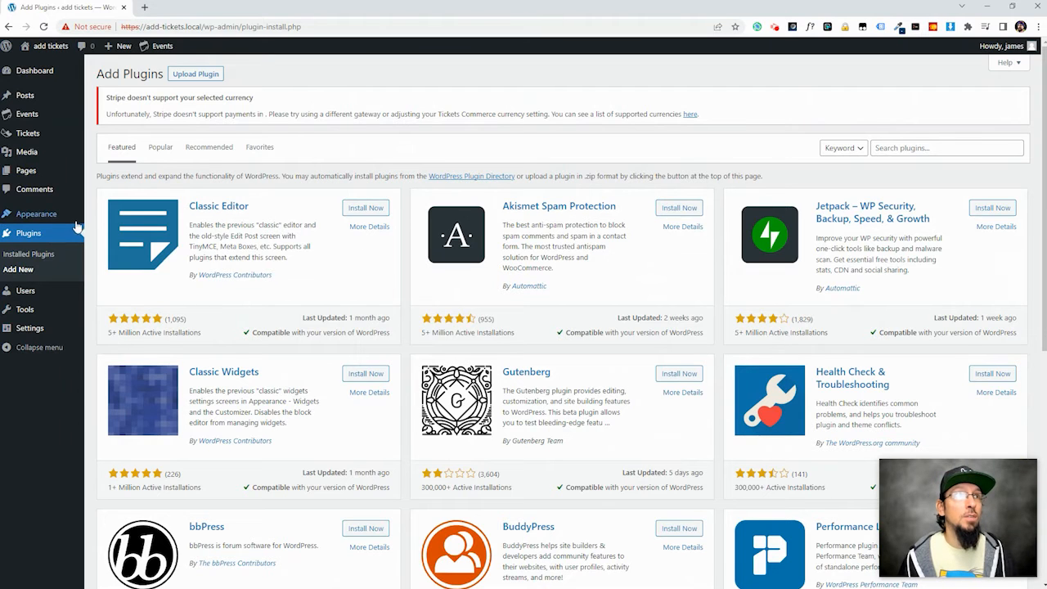
# Show the Installed Plugins list with Event Tickets and The Events Calendar active
pyautogui.click(28, 233)
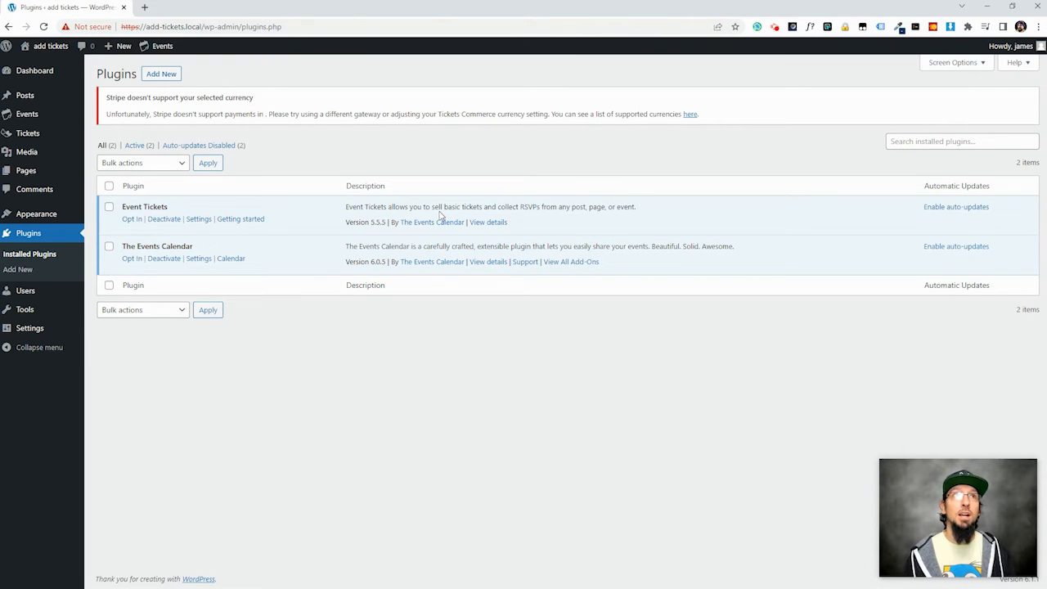
pyautogui.moveTo(36, 213)
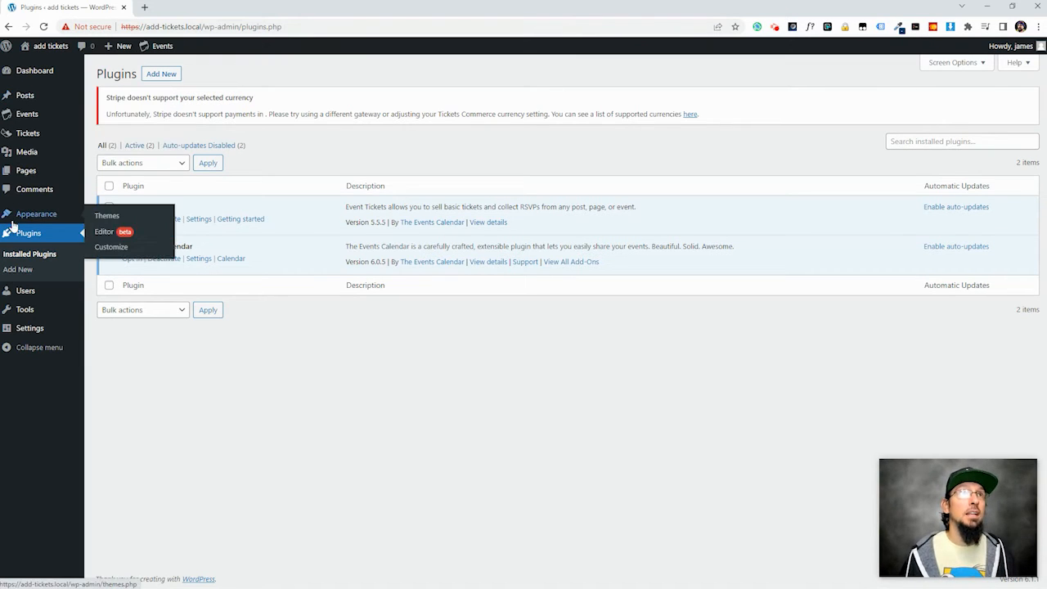
pyautogui.moveTo(315, 320)
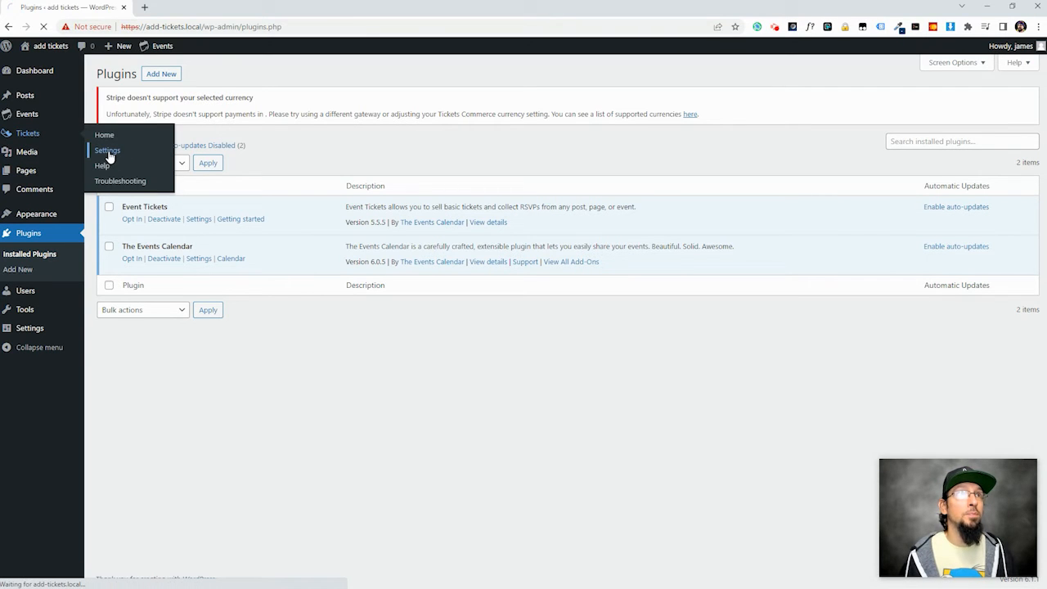
# Open Tickets settings and go to the Payments tab's Stripe section
pyautogui.click(107, 150)
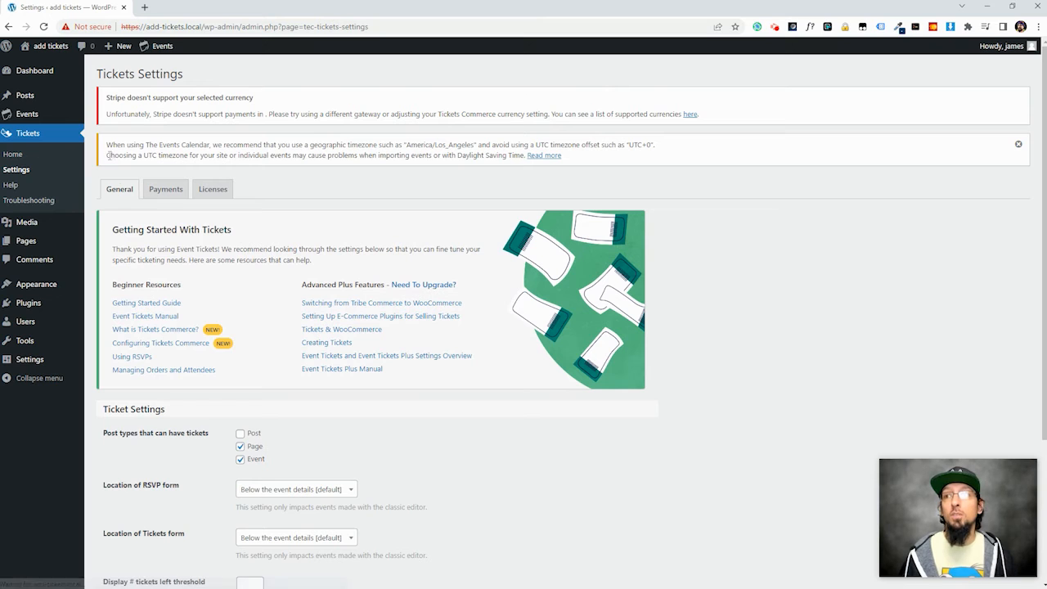
pyautogui.click(166, 189)
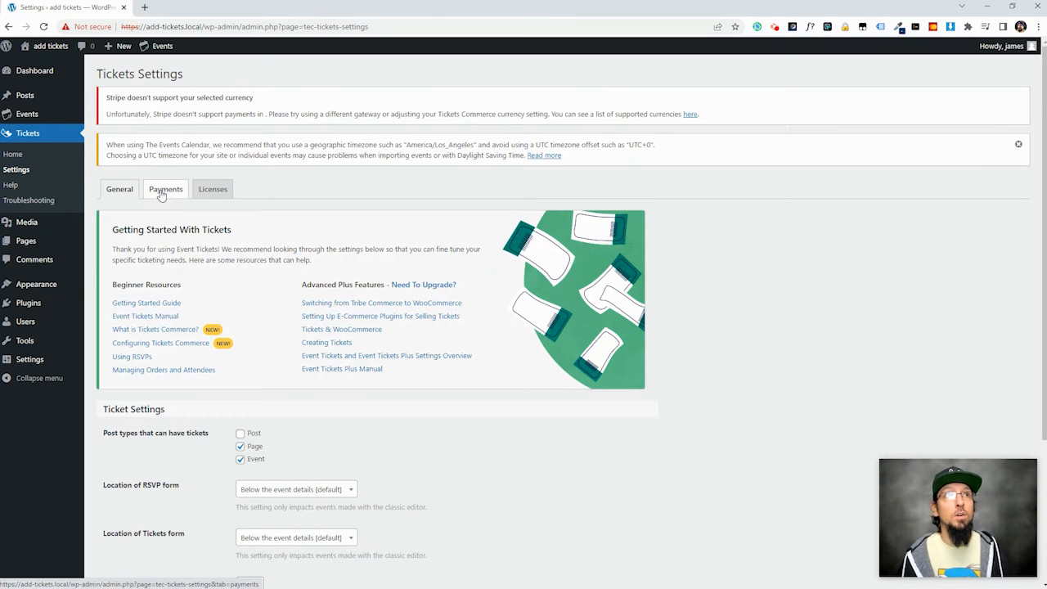
pyautogui.click(165, 189)
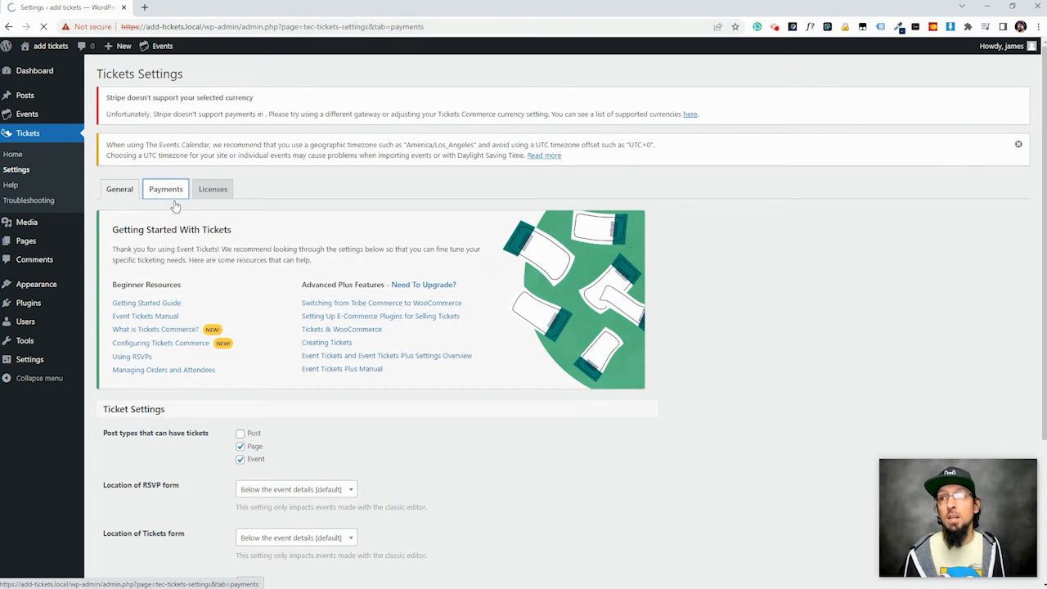
pyautogui.click(165, 189)
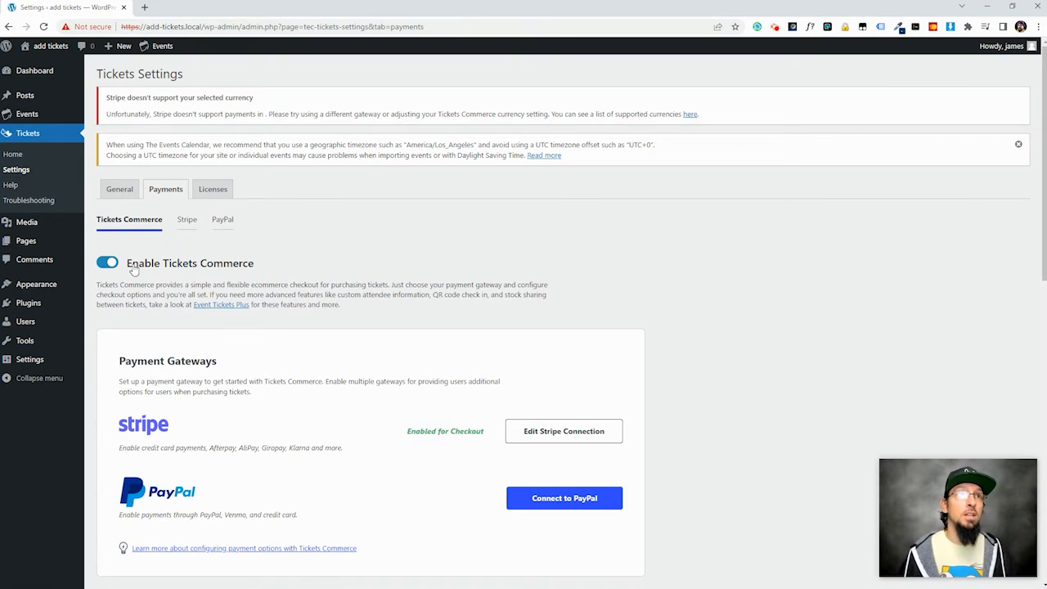
pyautogui.click(186, 219)
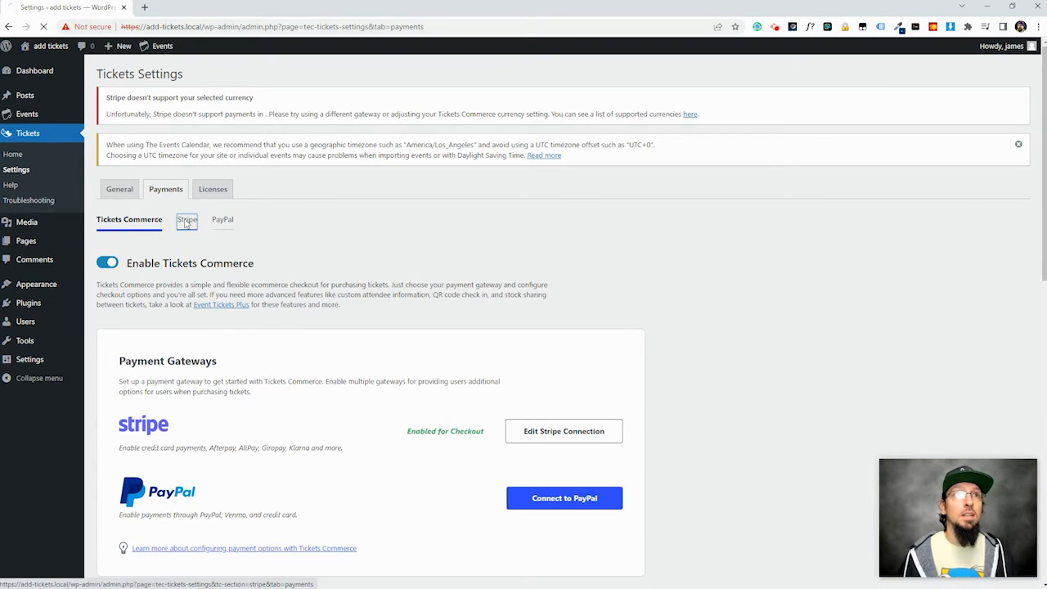
pyautogui.click(187, 219)
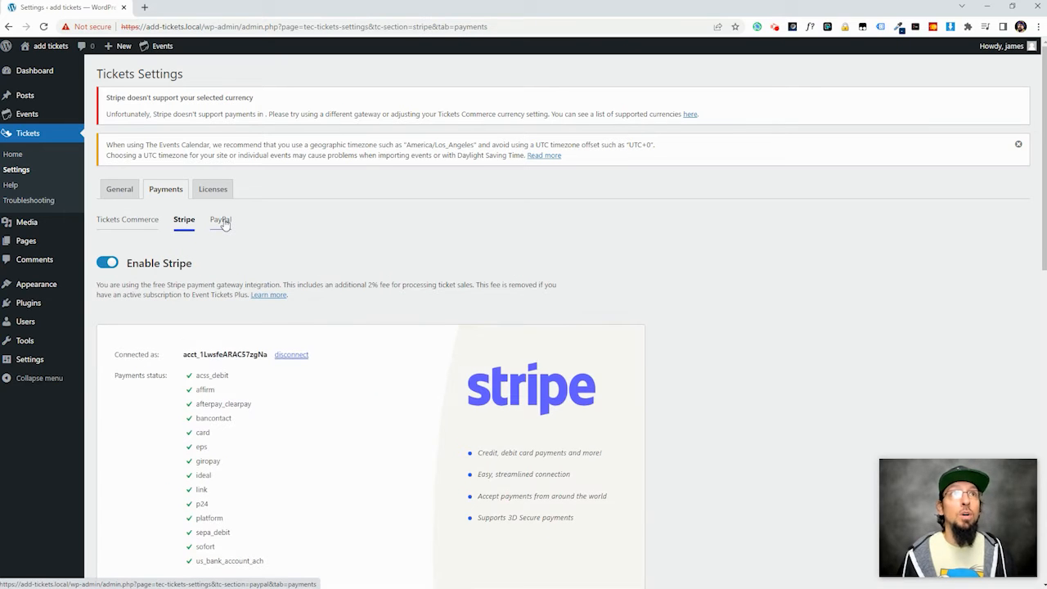
pyautogui.moveTo(237, 227)
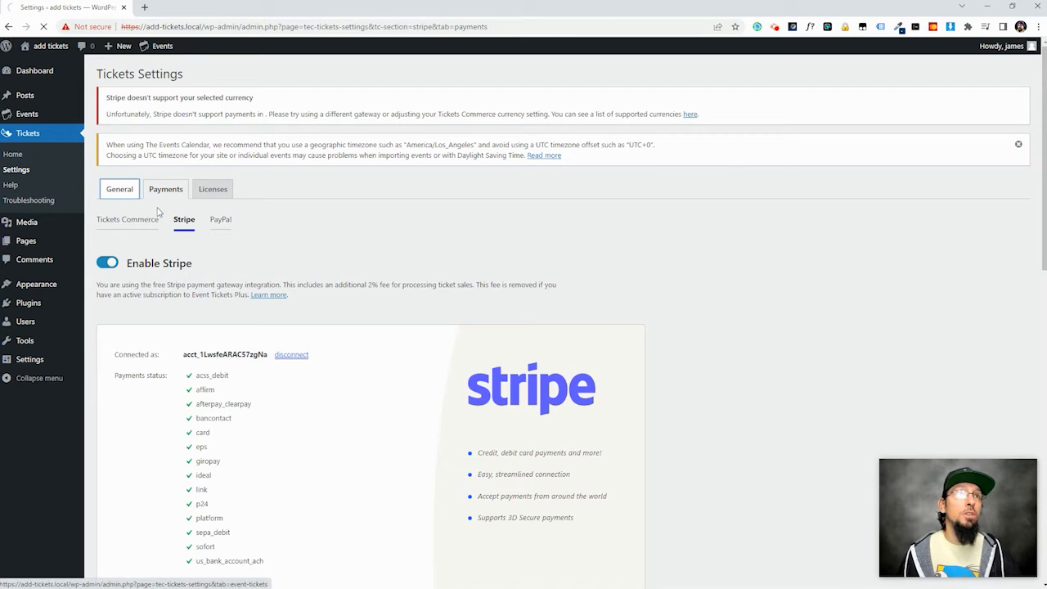
# Review the General ticket settings, keeping tickets enabled for Pages and Events
pyautogui.click(119, 189)
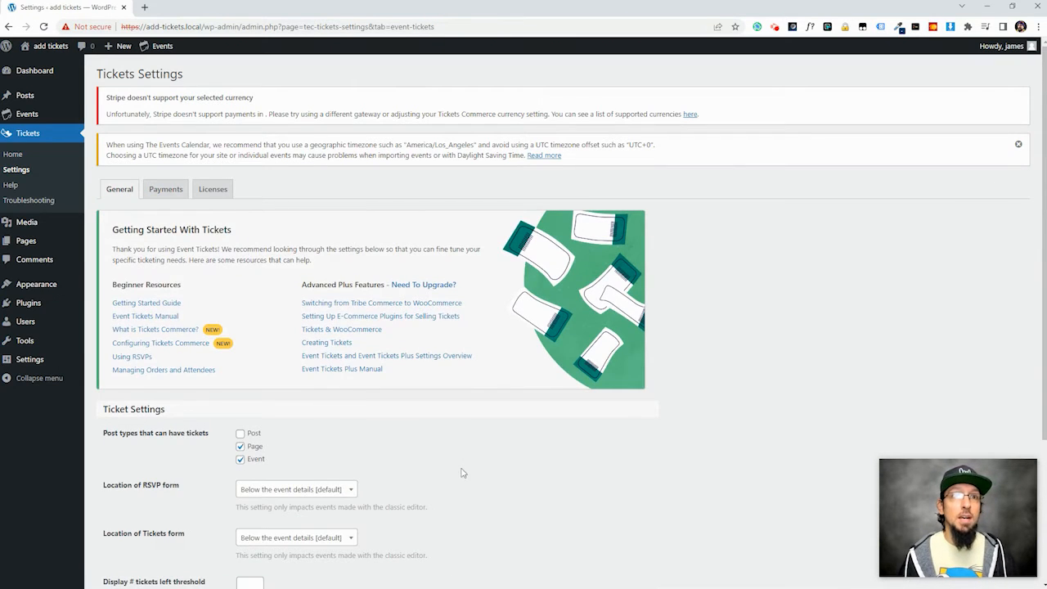
pyautogui.scroll(-3)
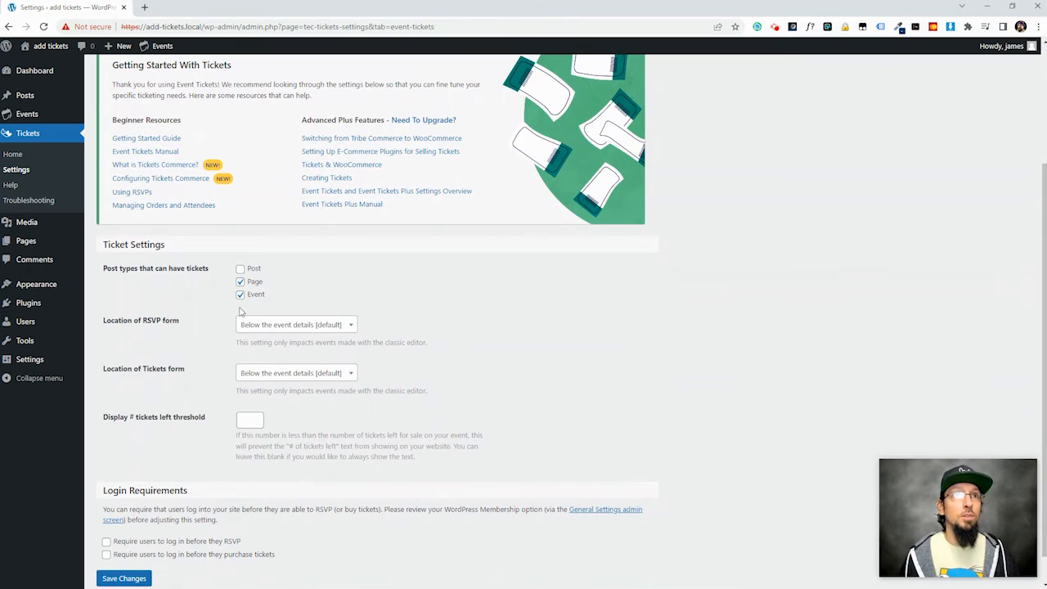
pyautogui.click(241, 294)
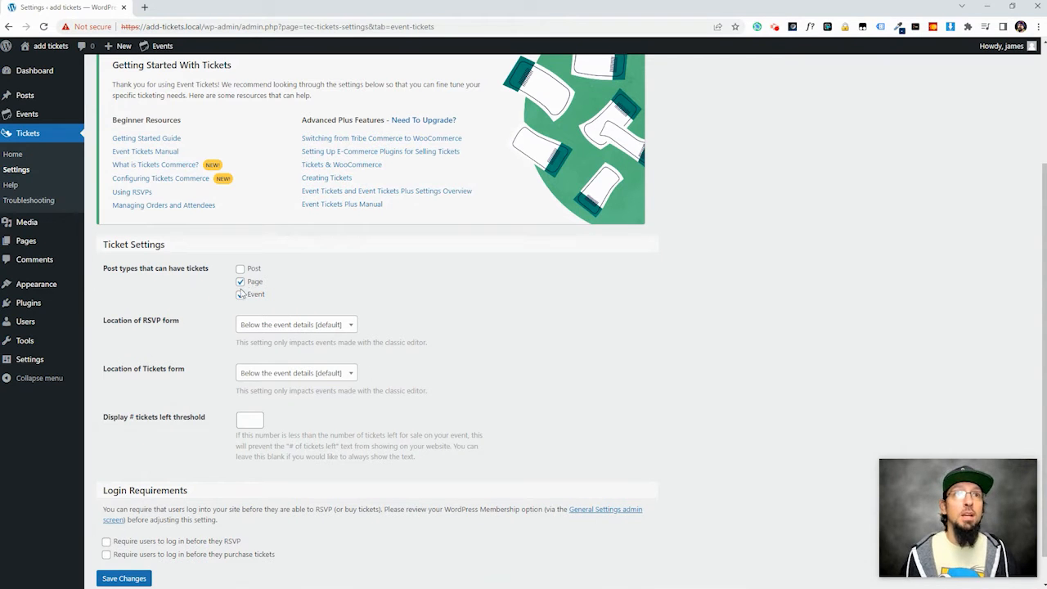
pyautogui.click(240, 294)
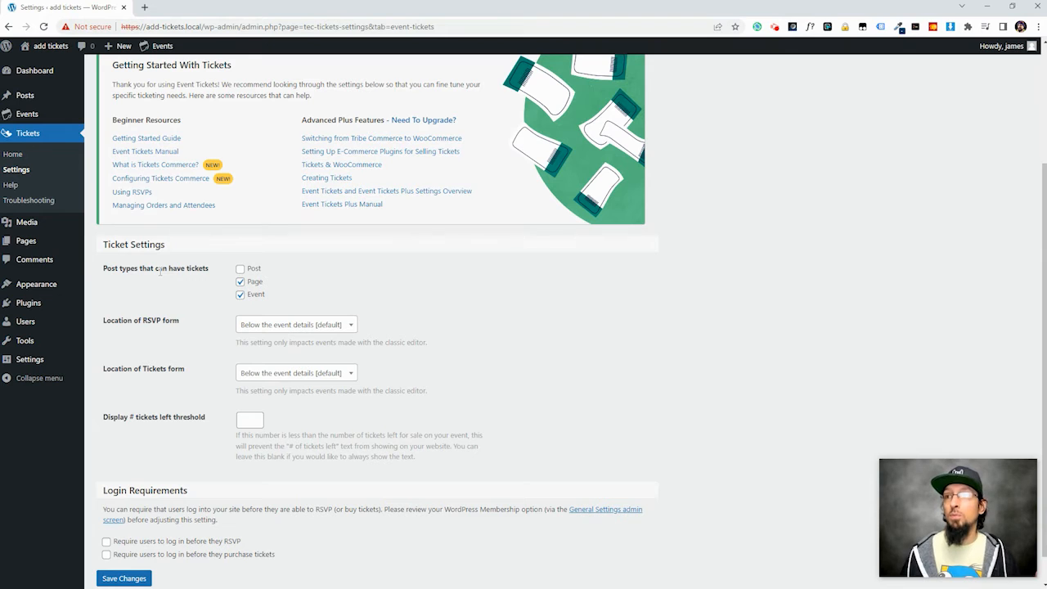
pyautogui.moveTo(240, 294)
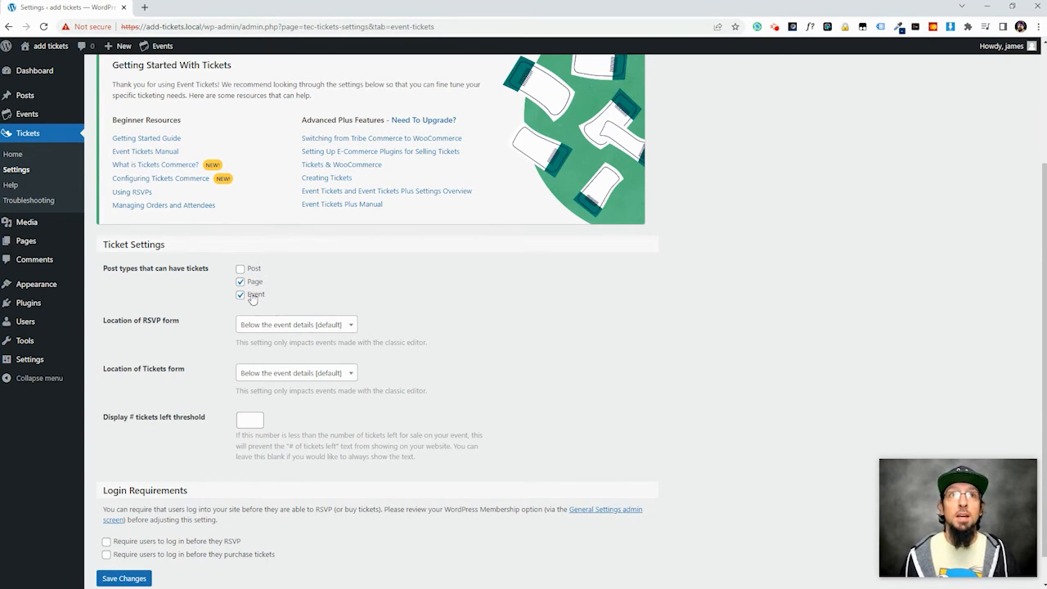
pyautogui.moveTo(240, 268)
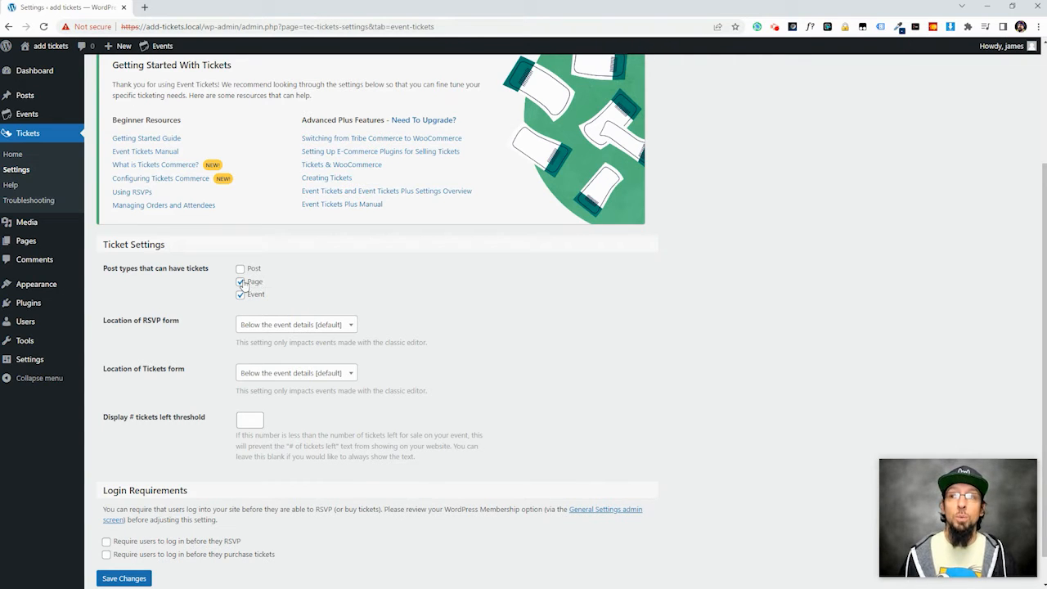
pyautogui.scroll(-3)
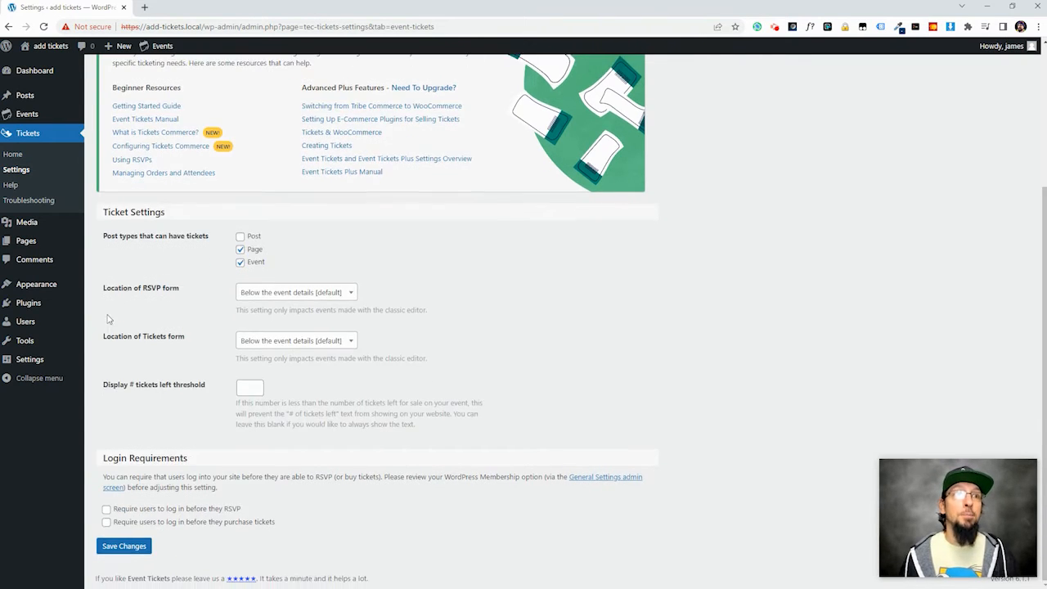
pyautogui.moveTo(181, 510)
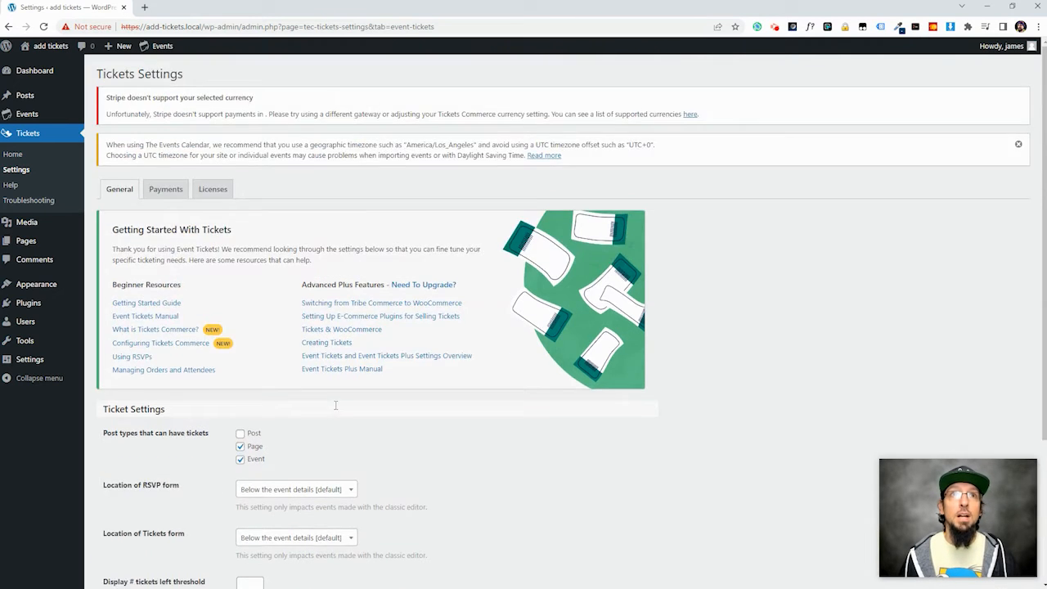
pyautogui.scroll(-3)
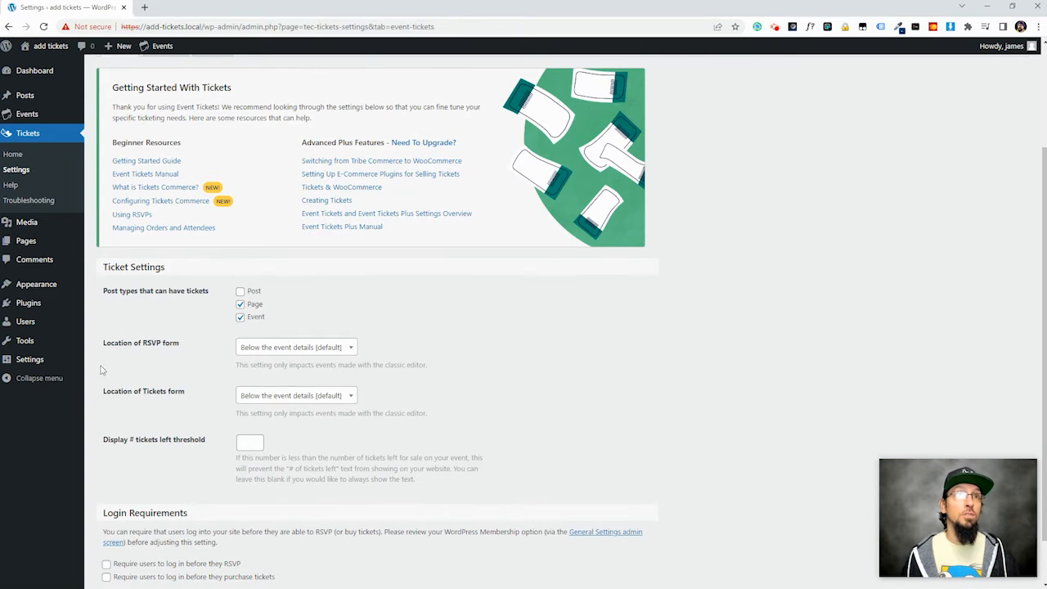
pyautogui.scroll(-3)
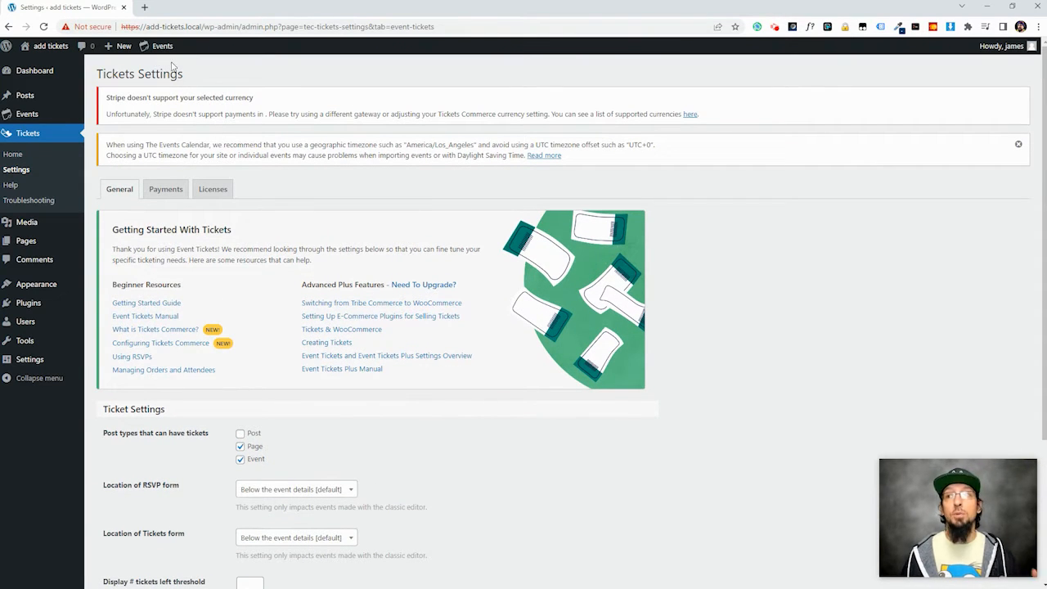
pyautogui.click(161, 46)
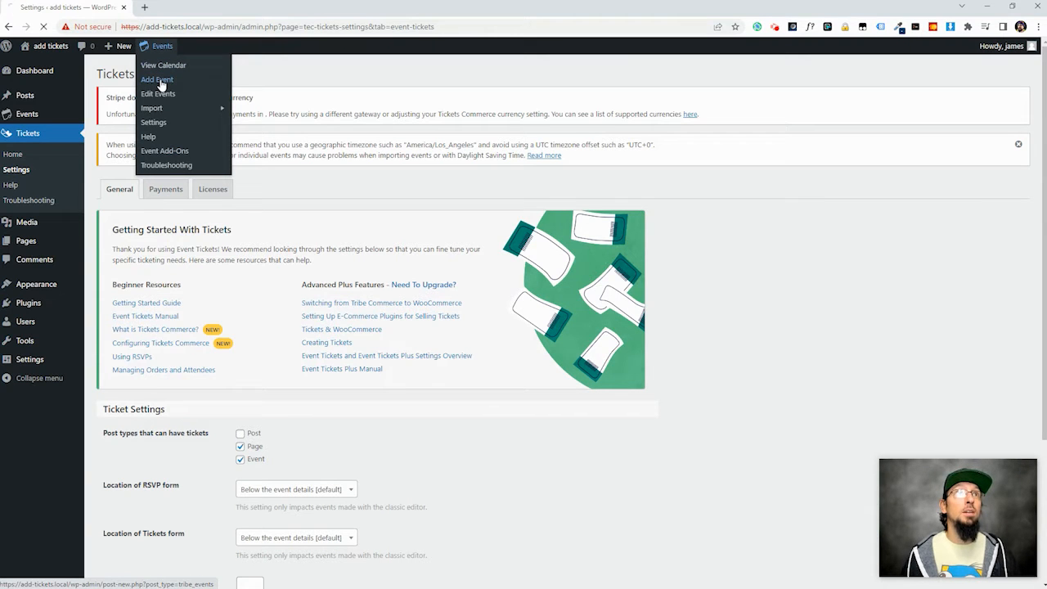
# Create event 'Some Event' with a short description, running 5–7pm on 12/30/2022
pyautogui.click(157, 79)
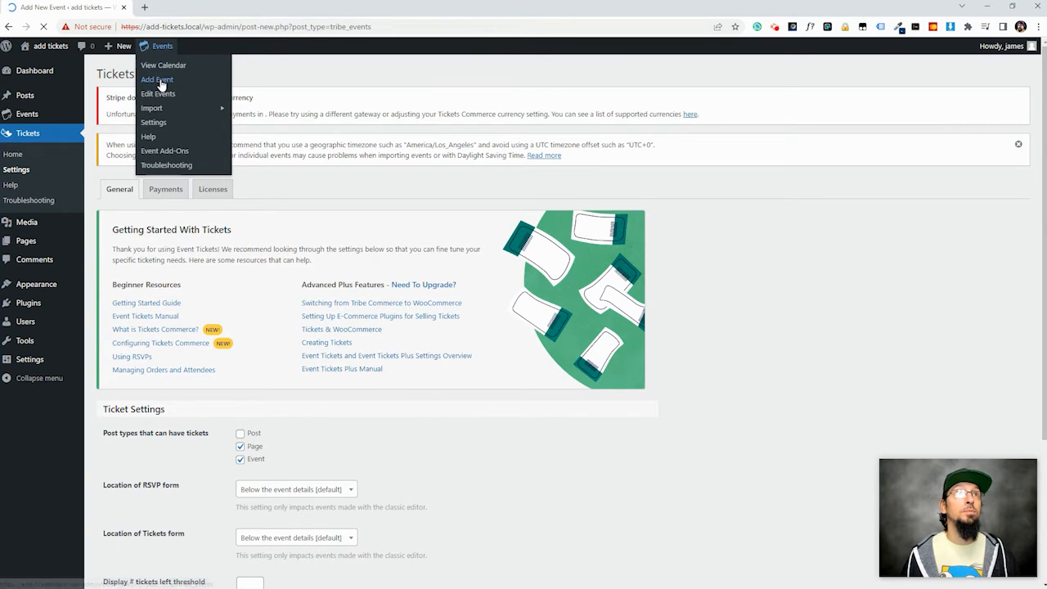
pyautogui.click(157, 79)
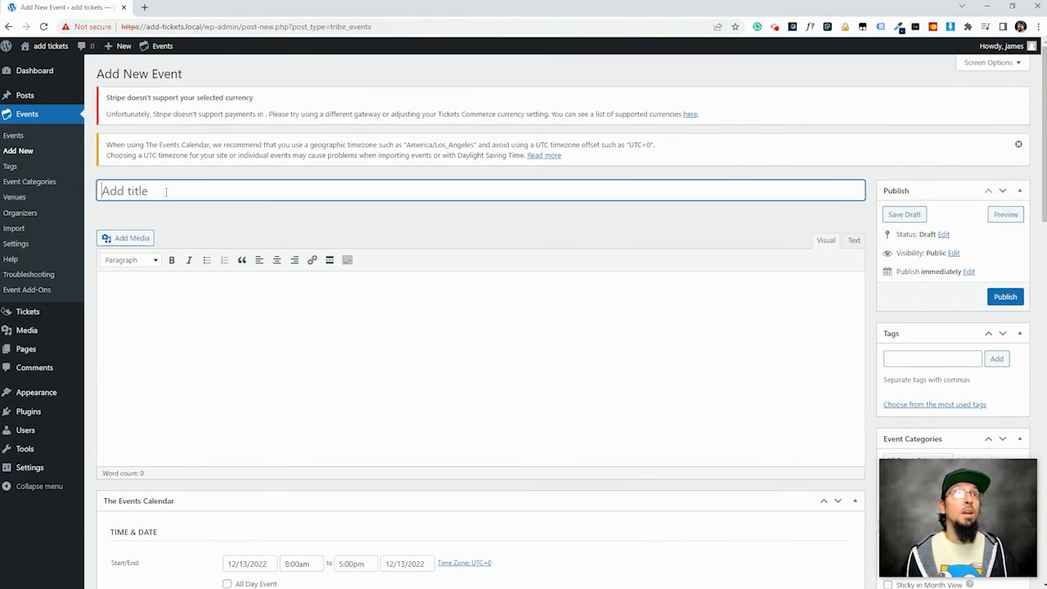
pyautogui.write('Some Event')
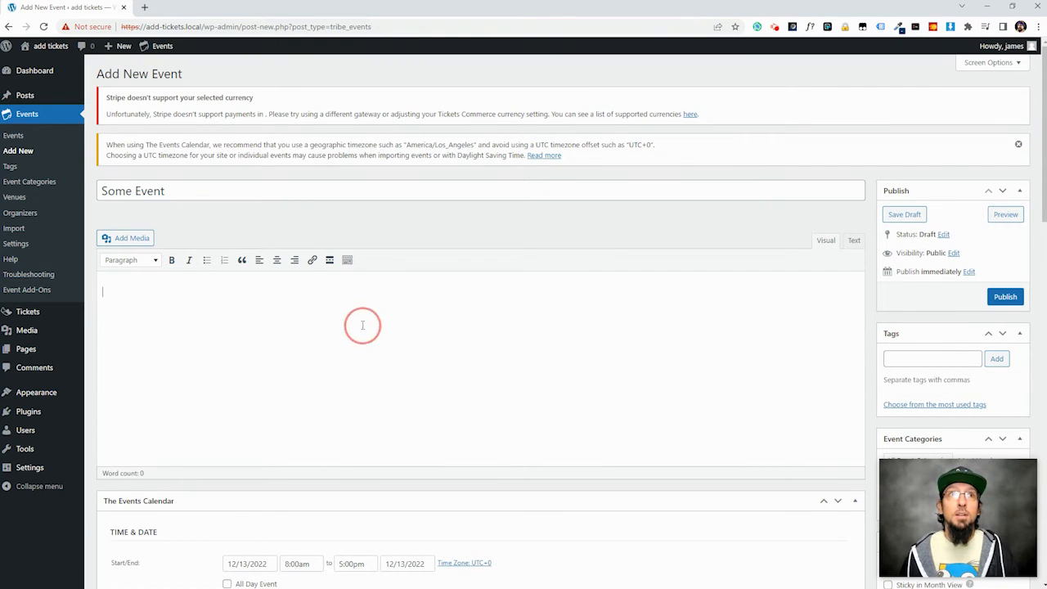
pyautogui.write("Here's a description of the event")
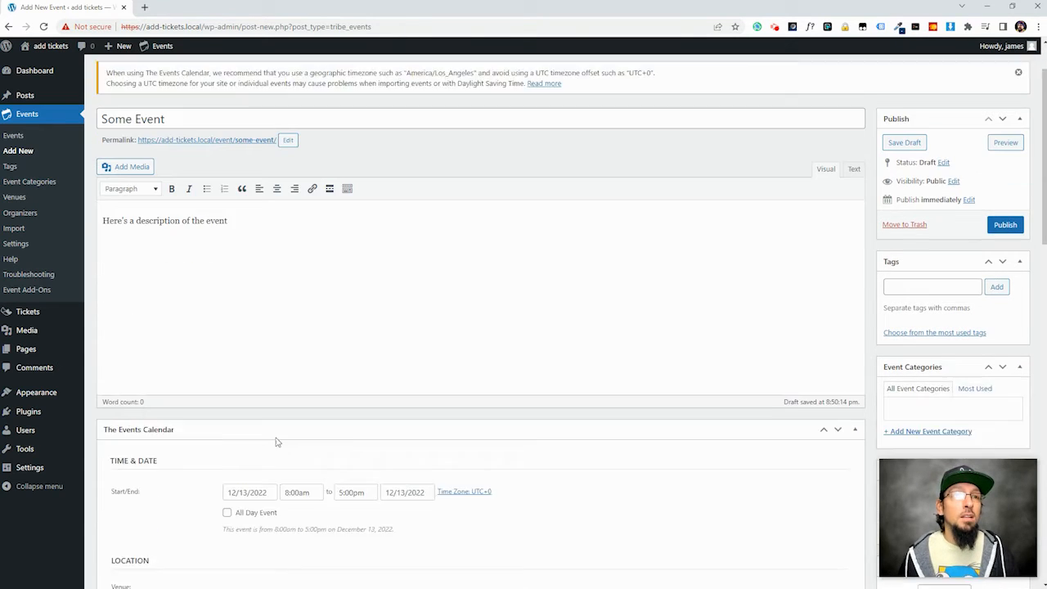
pyautogui.click(248, 492)
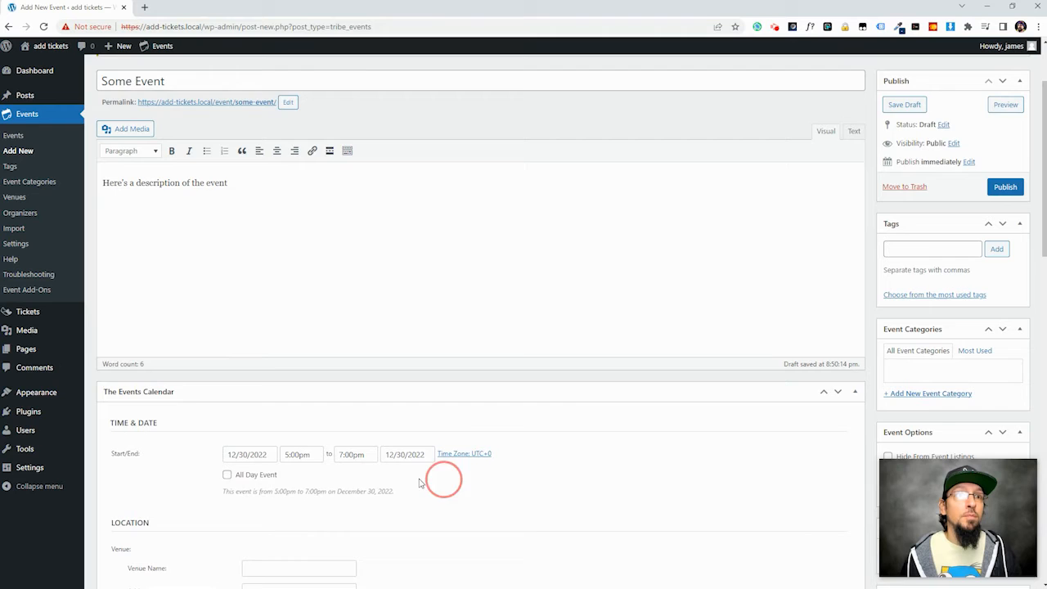
pyautogui.scroll(-3)
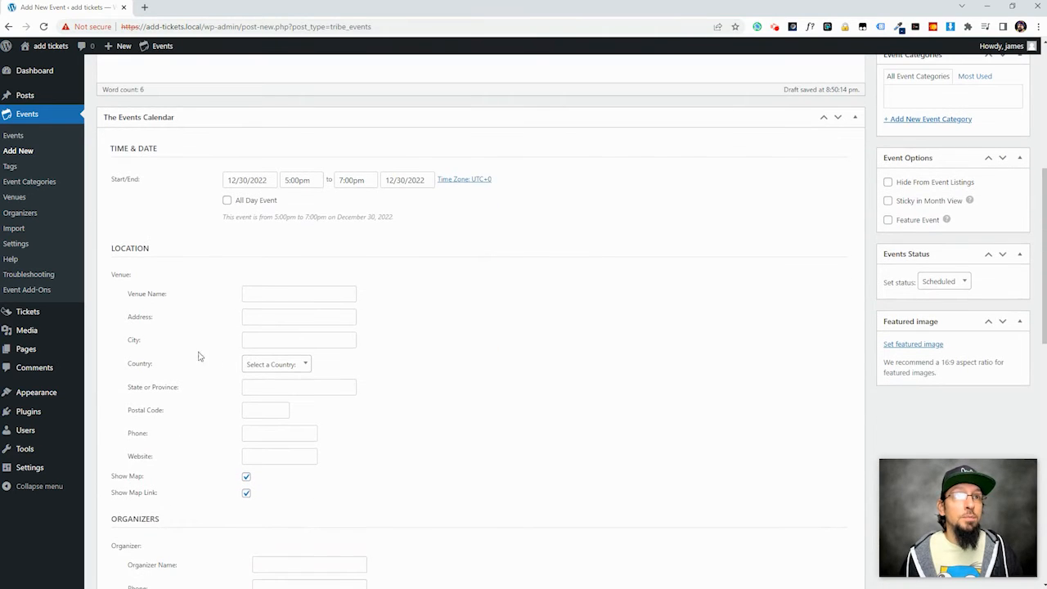
pyautogui.scroll(-3)
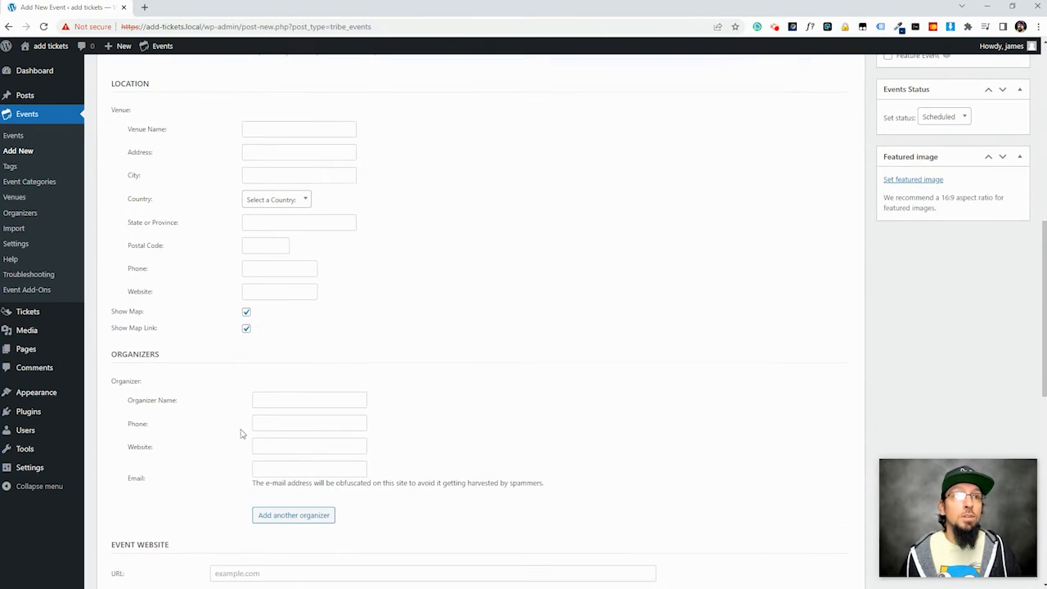
pyautogui.scroll(-3)
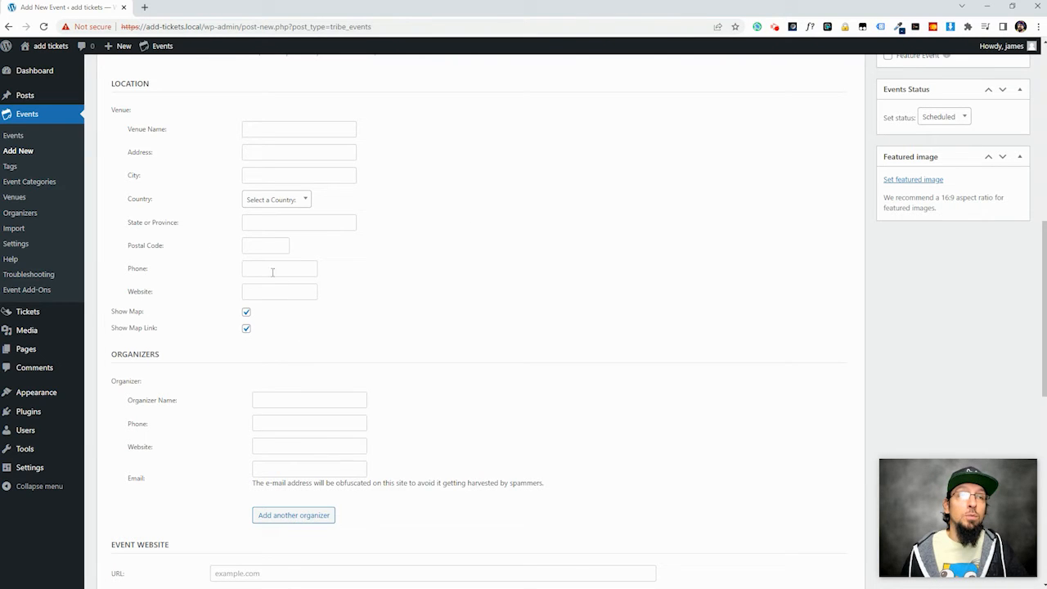
pyautogui.moveTo(278, 356)
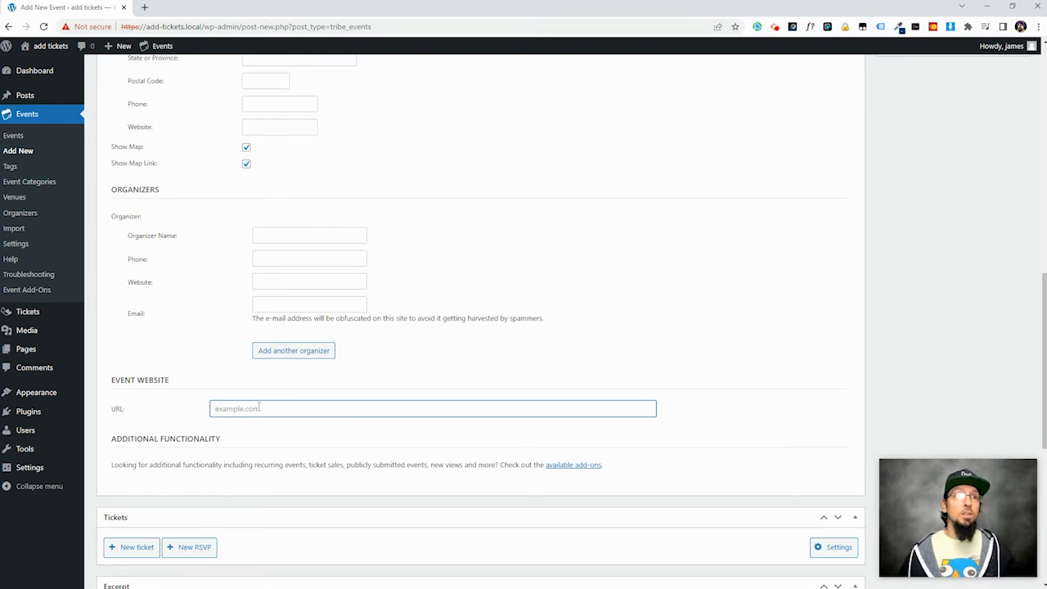
pyautogui.scroll(-3)
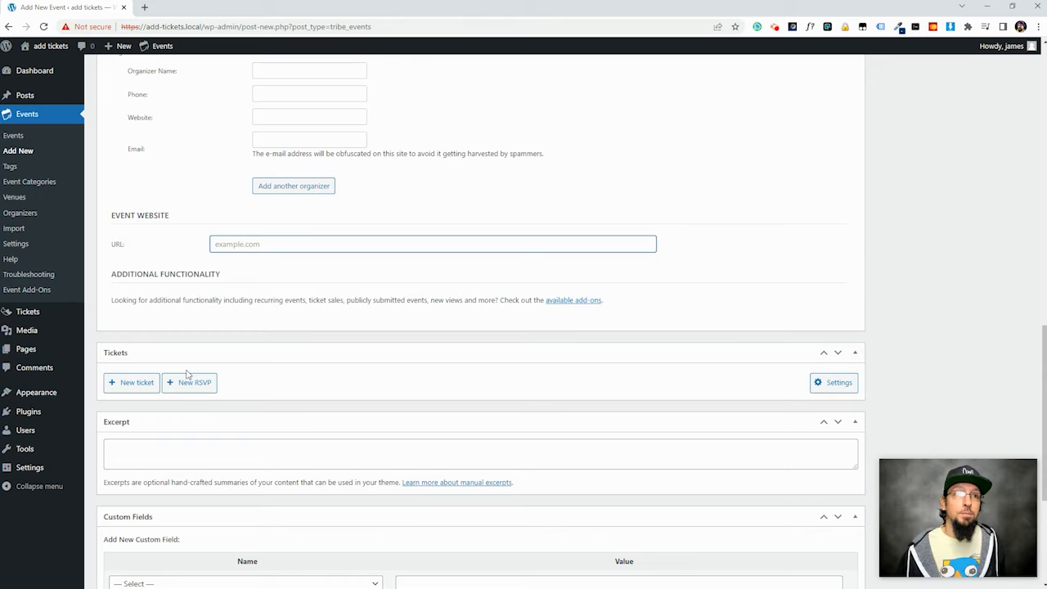
pyautogui.moveTo(139, 398)
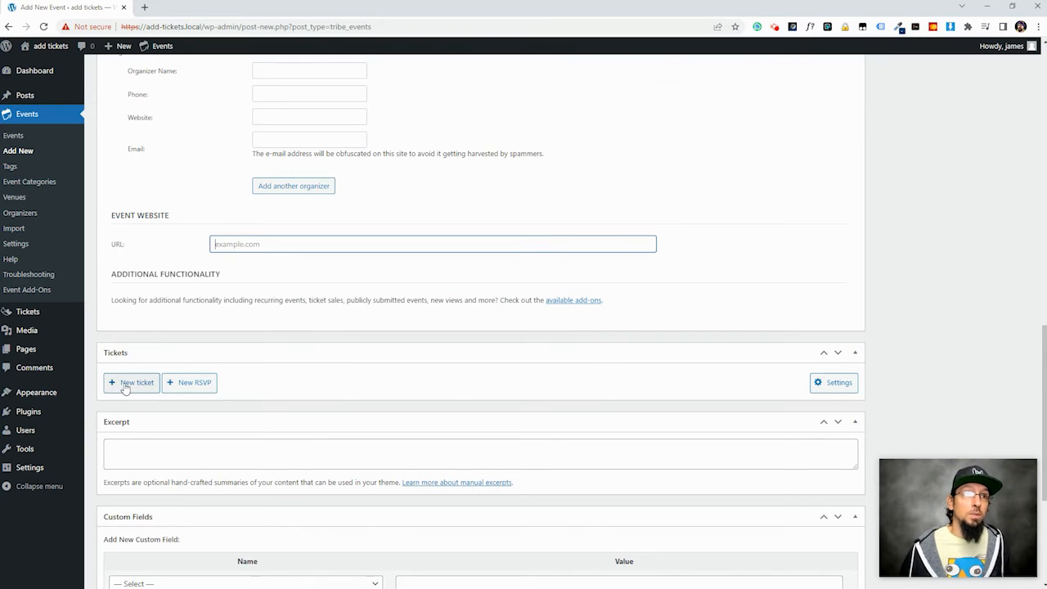
# Enter a new General Admission ticket priced 10 with capacity 100
pyautogui.click(130, 382)
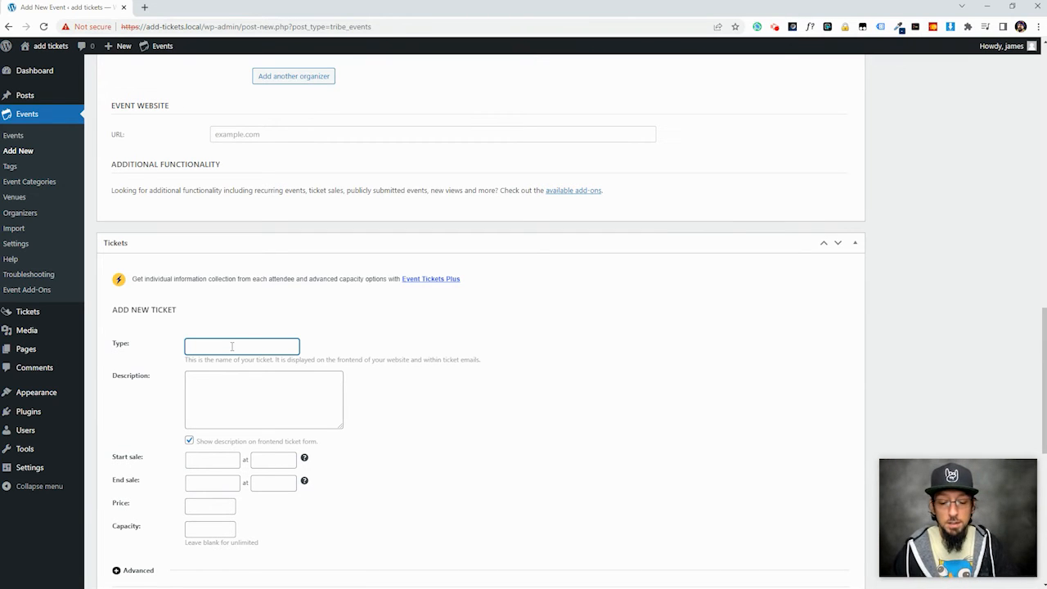
pyautogui.write('General Admission')
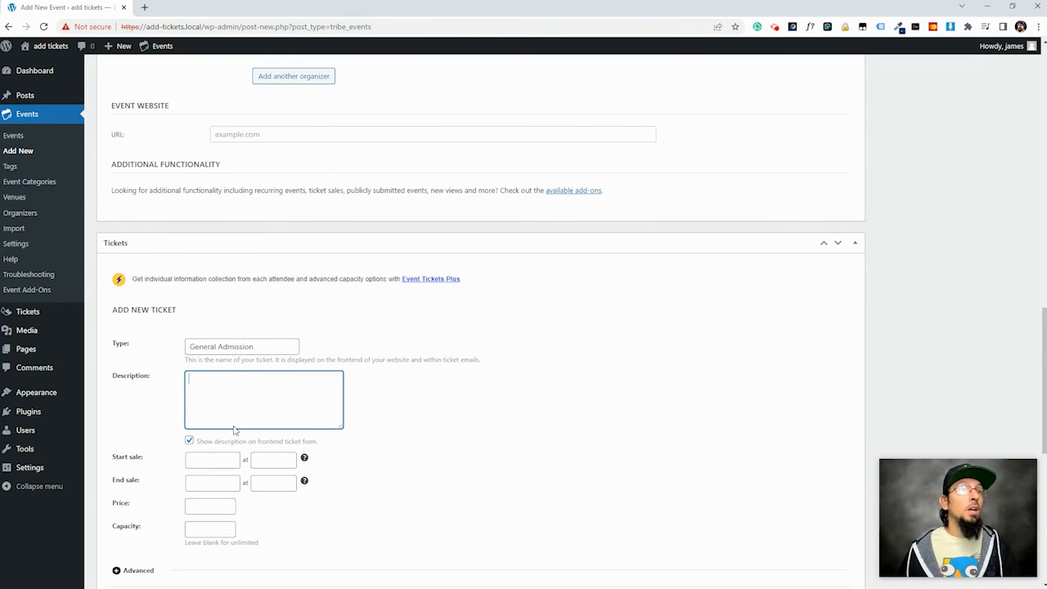
pyautogui.scroll(-3)
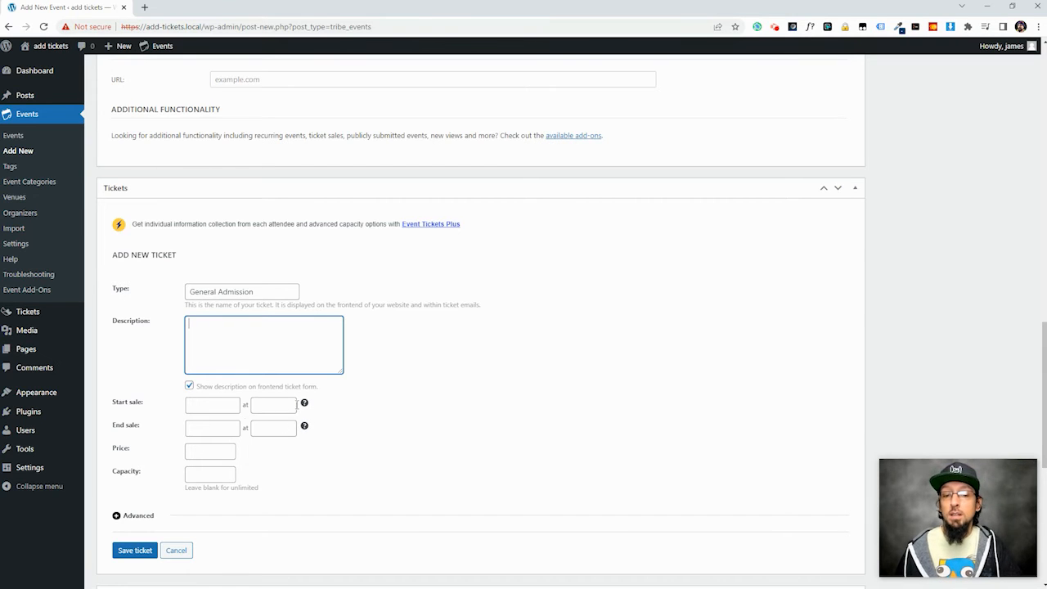
pyautogui.moveTo(304, 403)
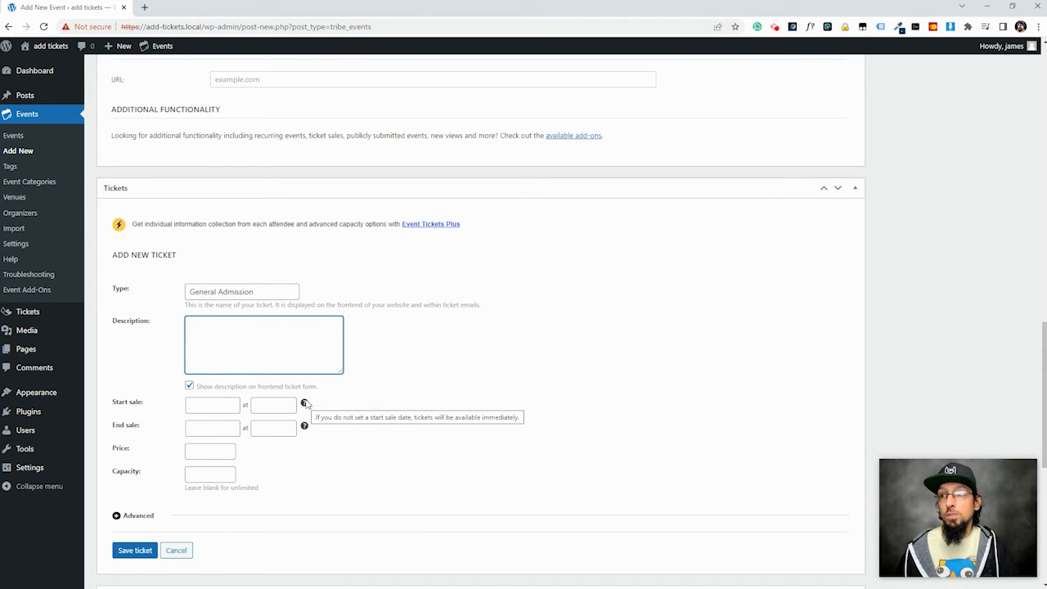
pyautogui.moveTo(300, 340)
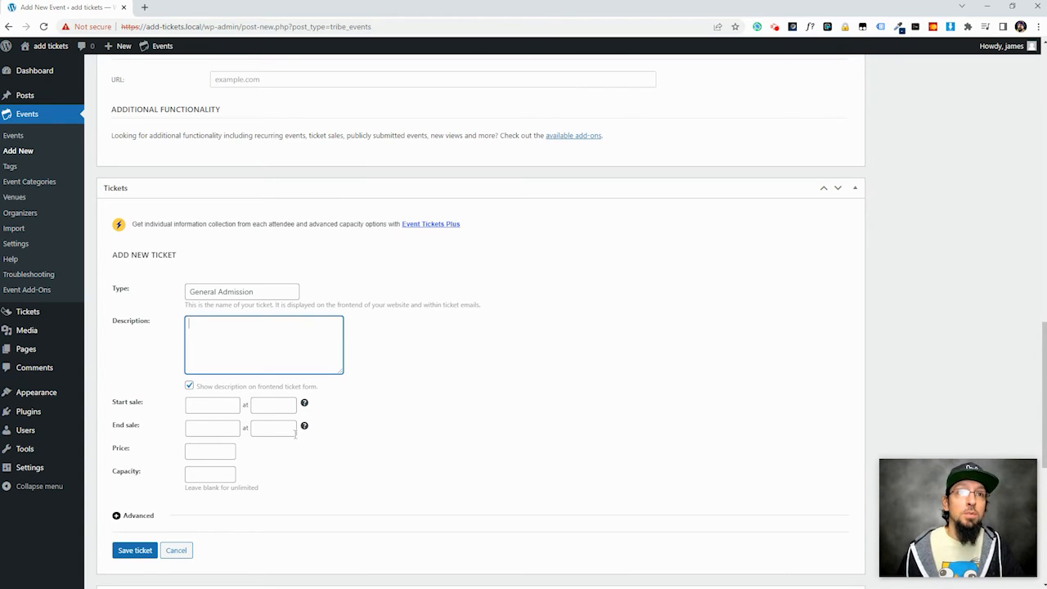
pyautogui.write('1')
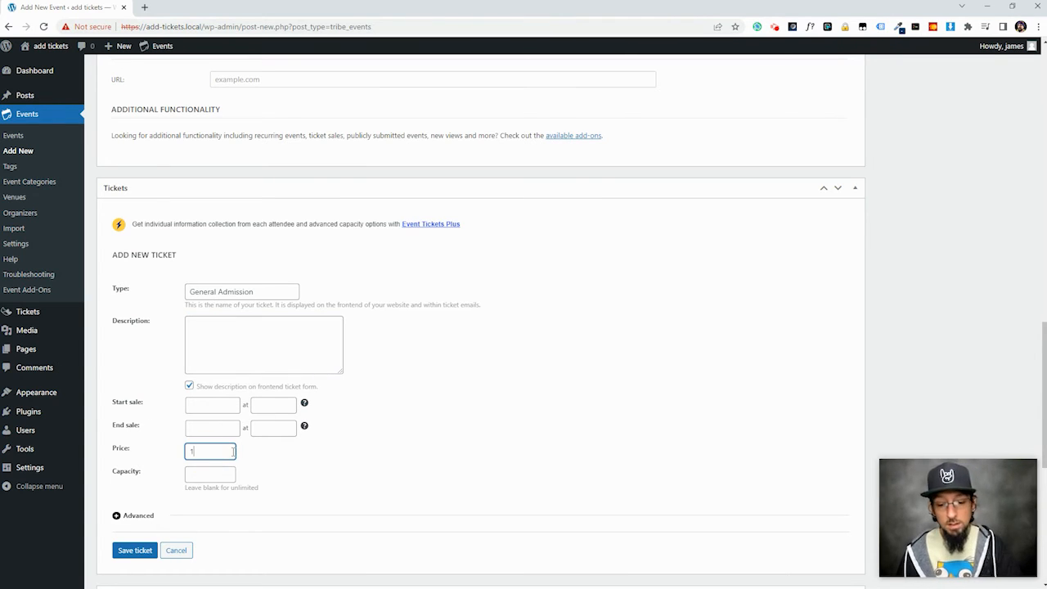
pyautogui.click(211, 474)
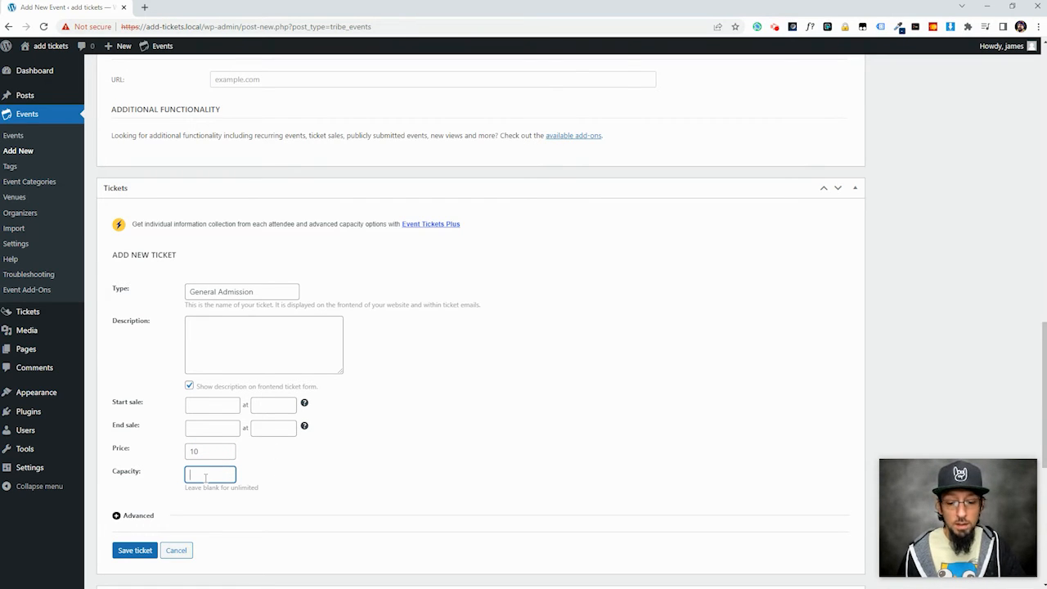
pyautogui.write('100')
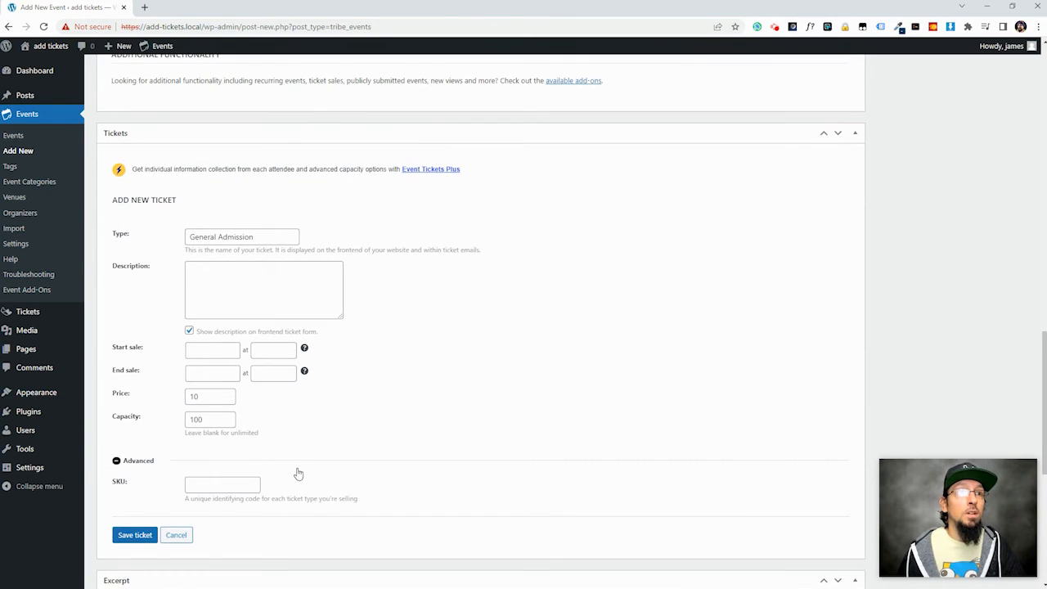
pyautogui.scroll(-3)
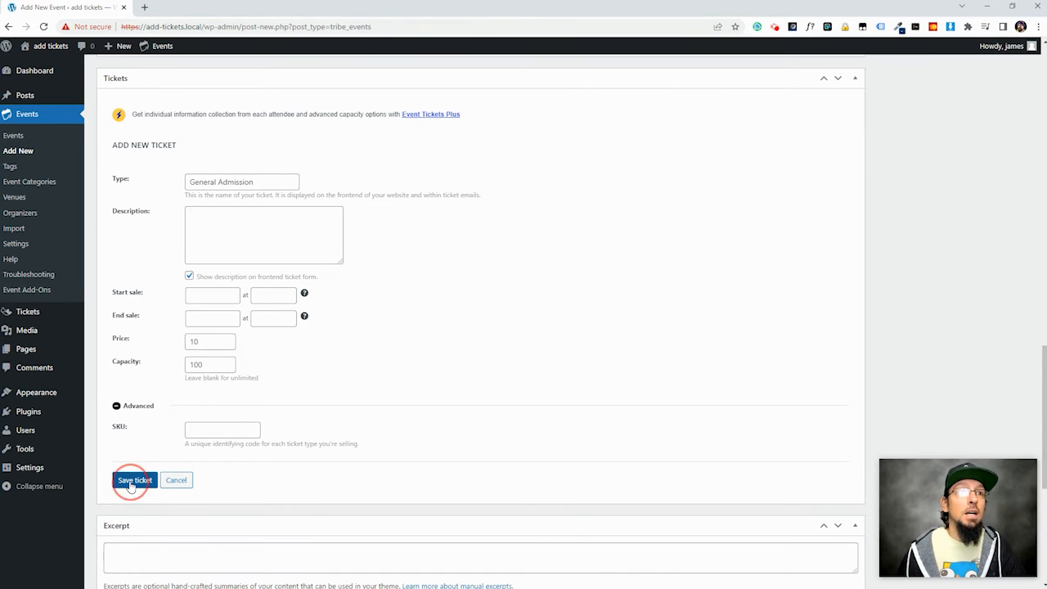
# Save the General Admission ticket and publish Some Event
pyautogui.click(135, 480)
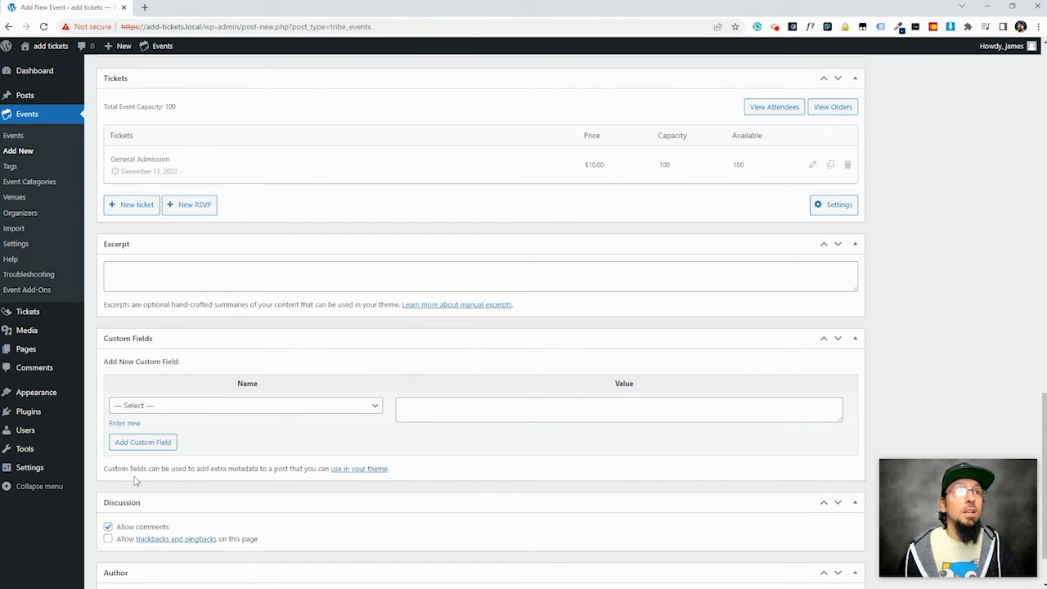
pyautogui.moveTo(211, 169)
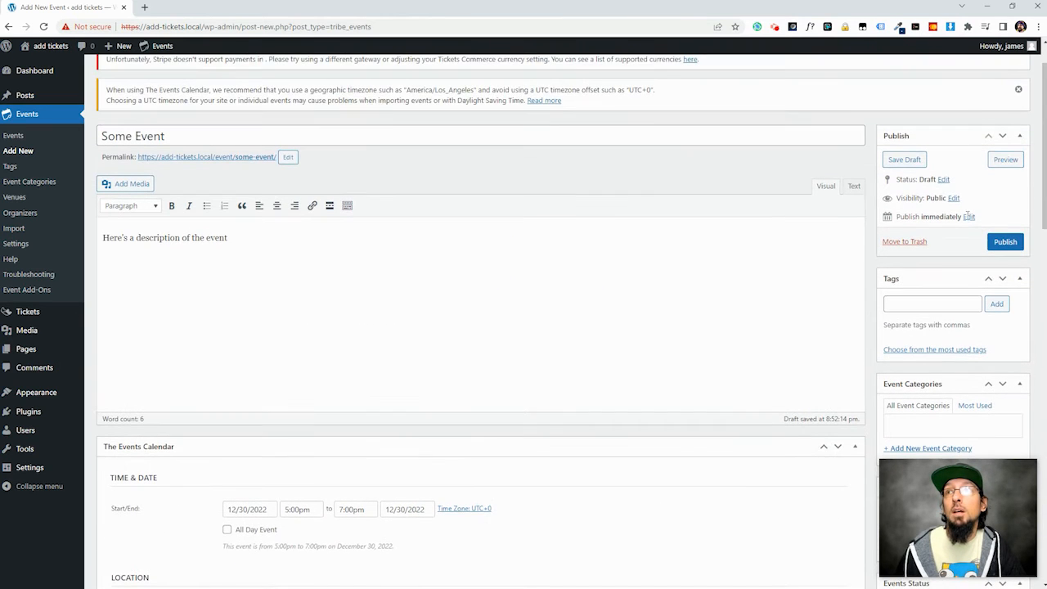
pyautogui.click(1005, 241)
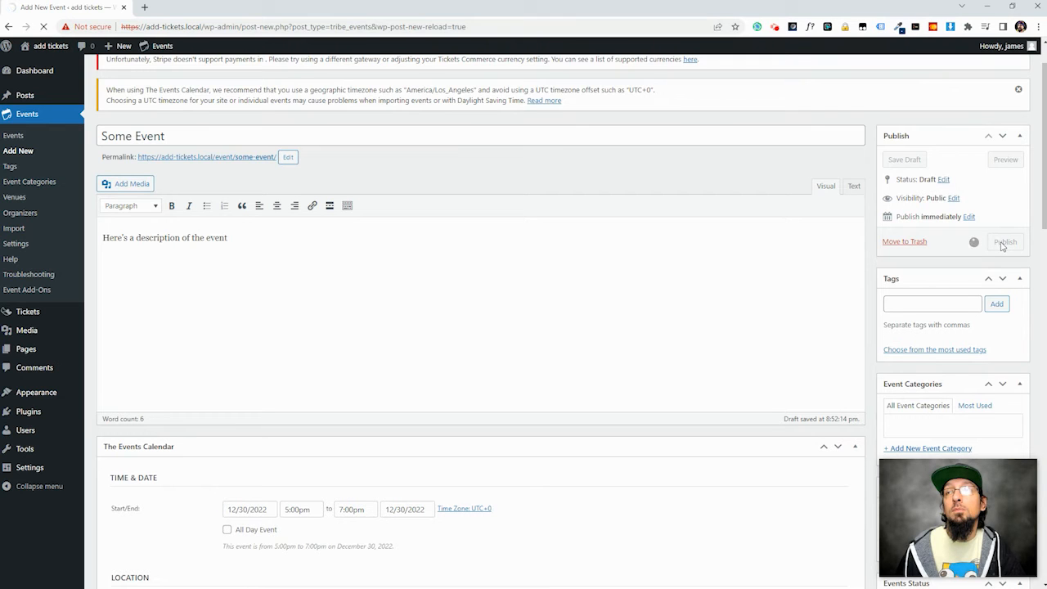
pyautogui.click(1006, 241)
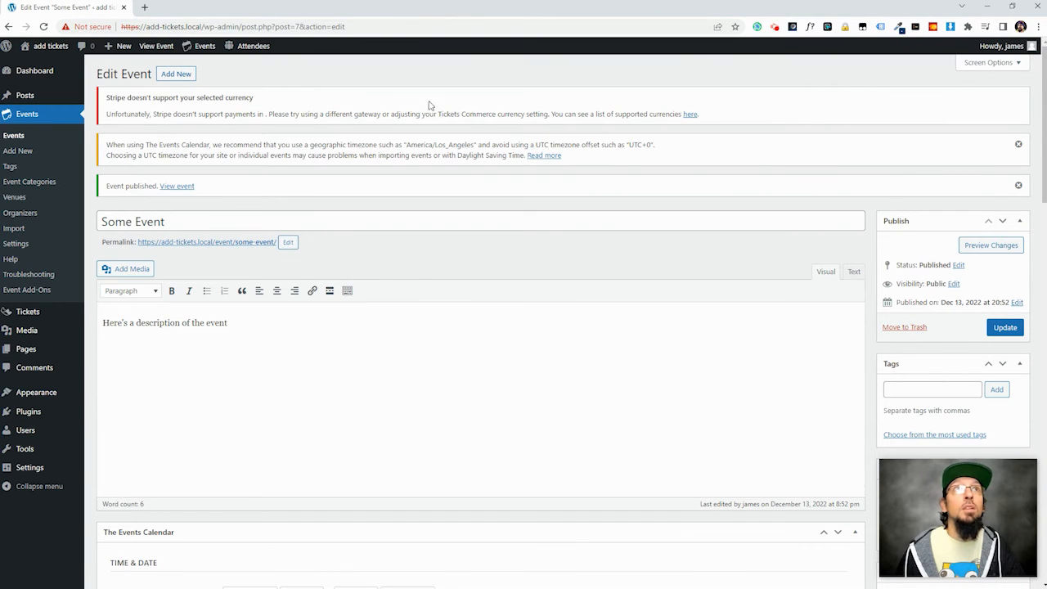
# View the live Some Event page down to its $10 General Admission ticket block
pyautogui.click(156, 46)
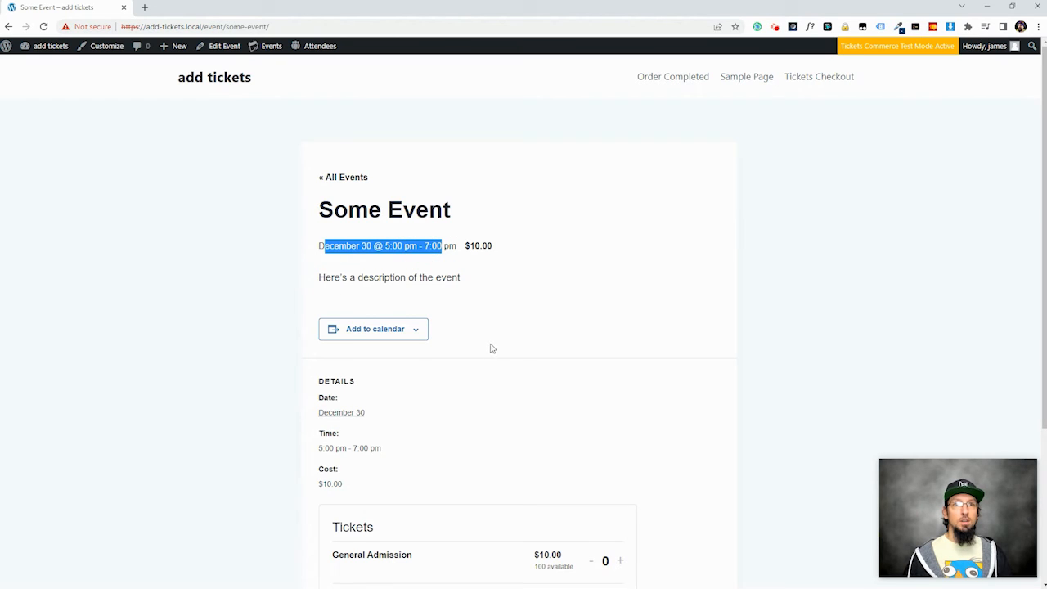
pyautogui.scroll(-3)
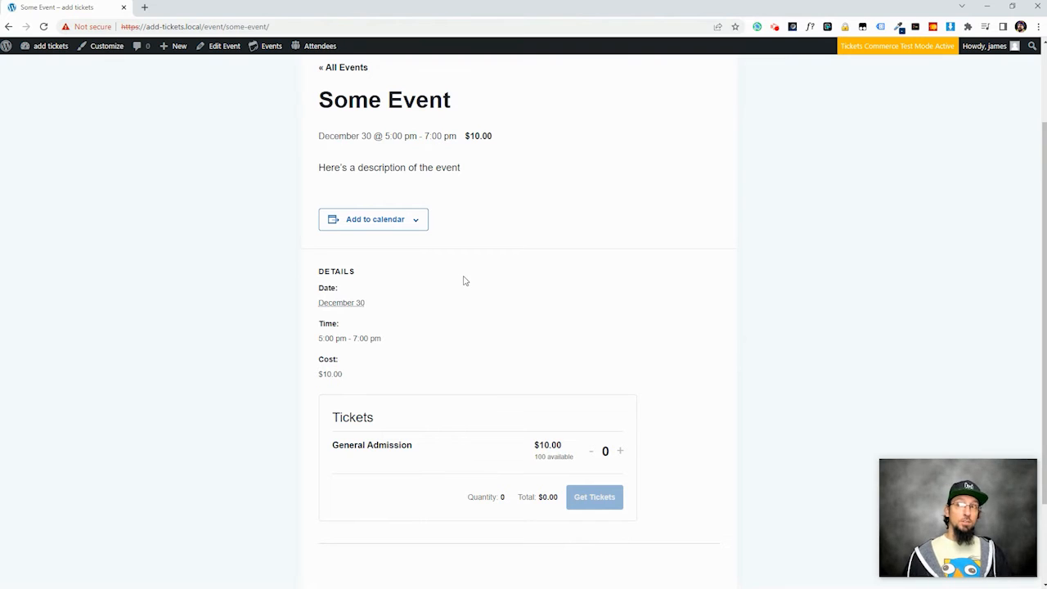
pyautogui.scroll(-3)
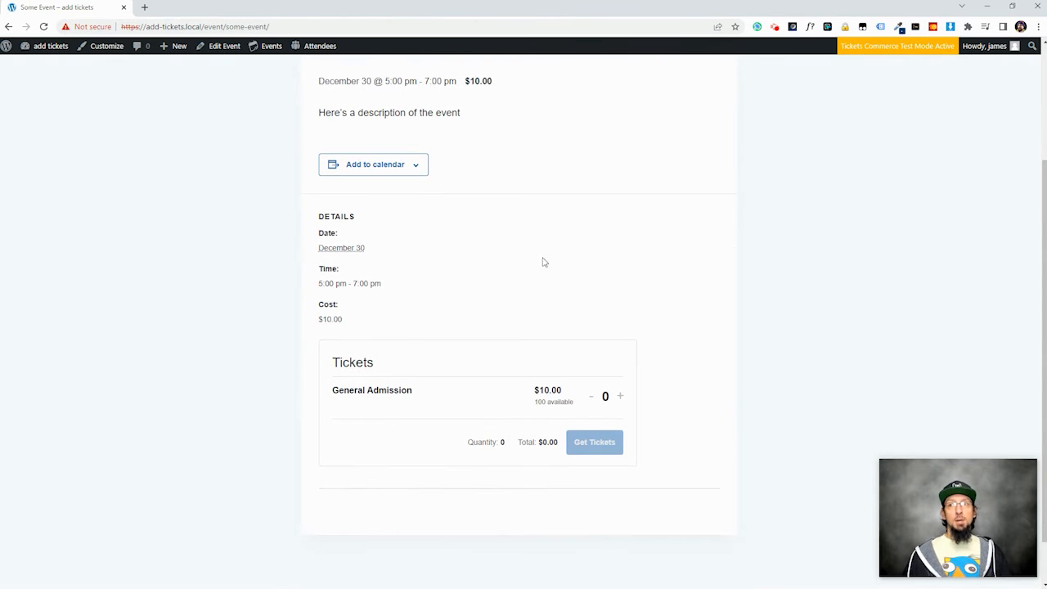
pyautogui.moveTo(185, 205)
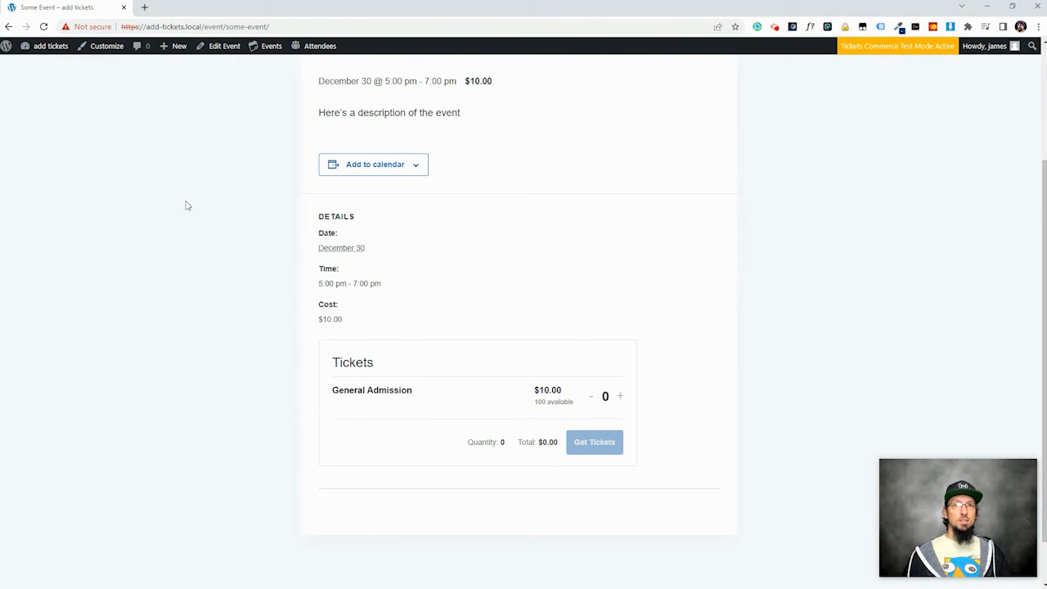
pyautogui.scroll(-3)
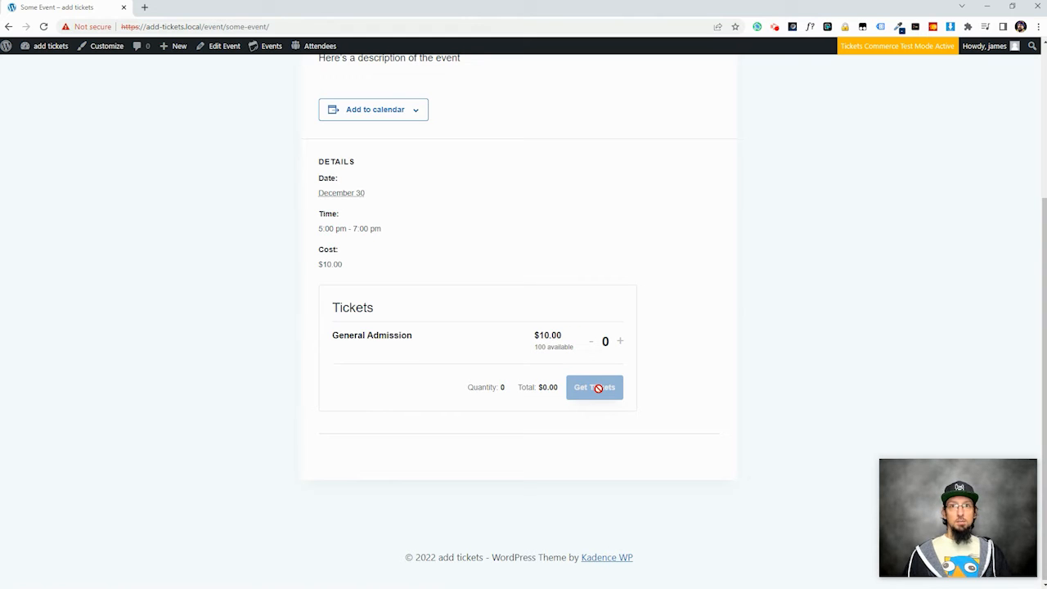
pyautogui.moveTo(579, 376)
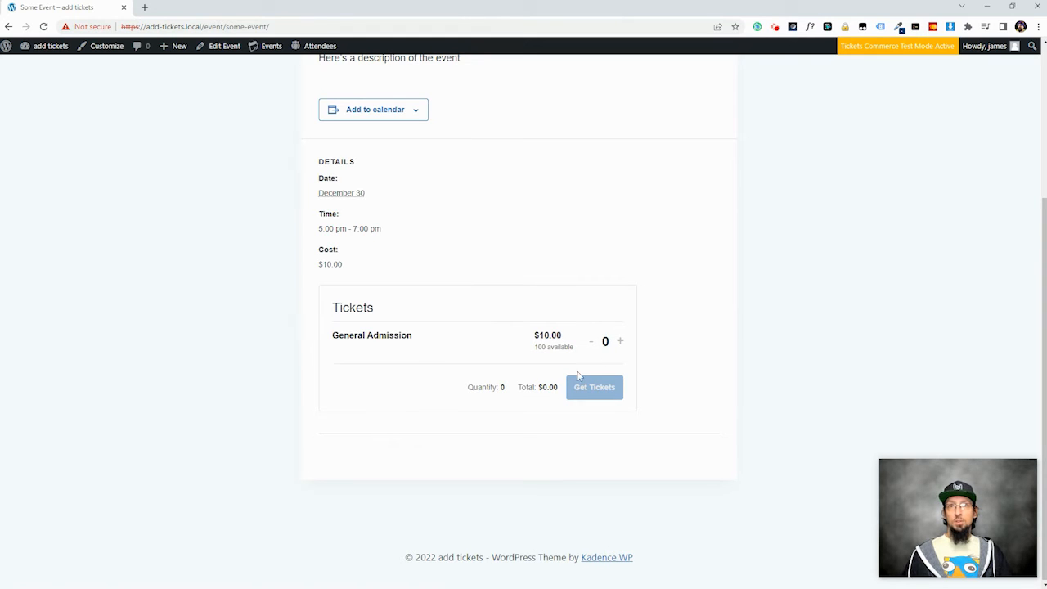
# Select two General Admission tickets and reach checkout totalling $20.00
pyautogui.click(620, 341)
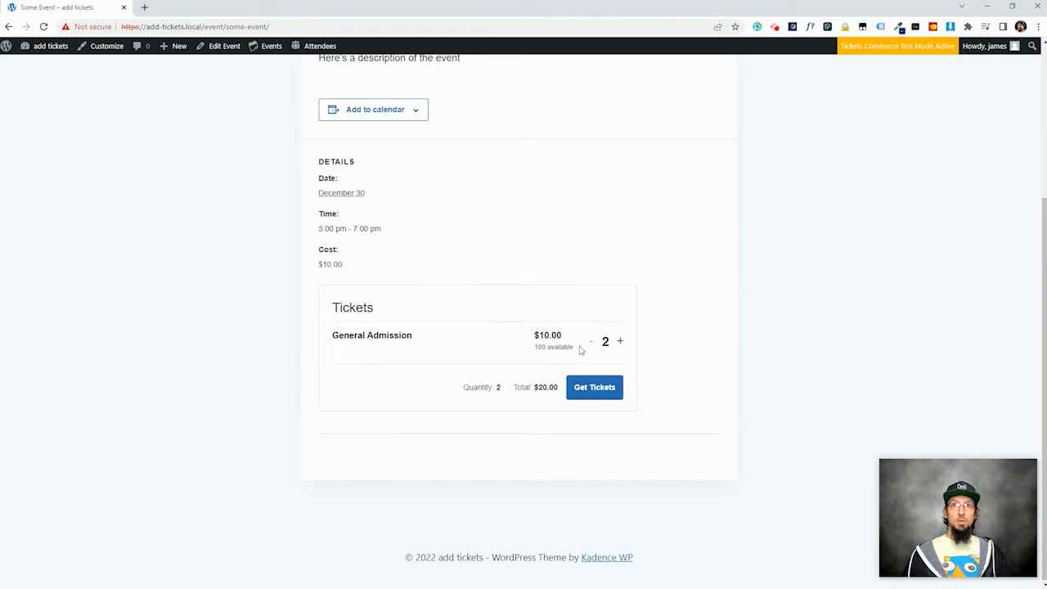
pyautogui.click(594, 387)
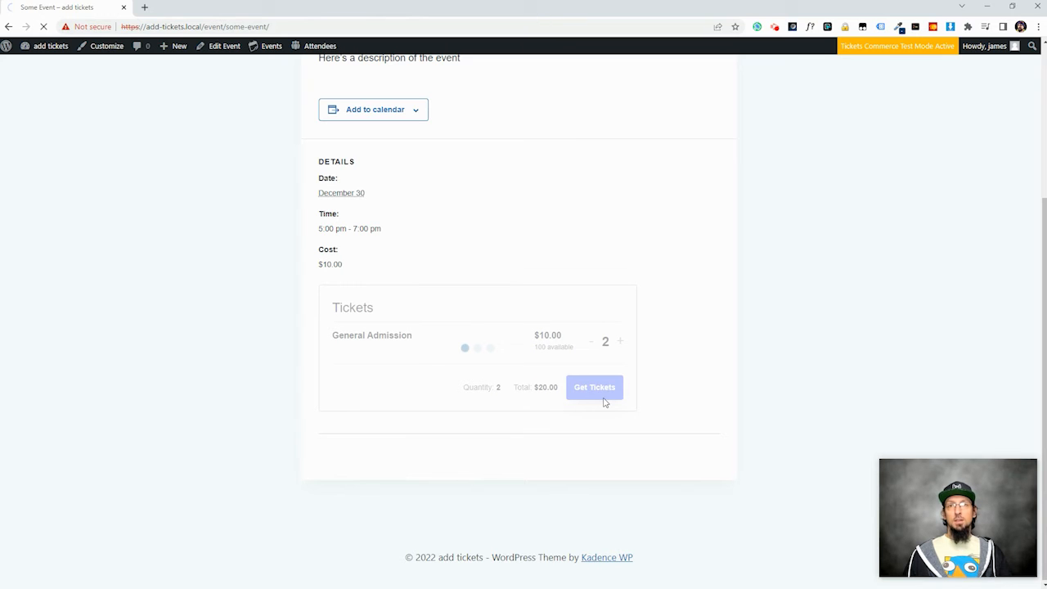
pyautogui.click(594, 387)
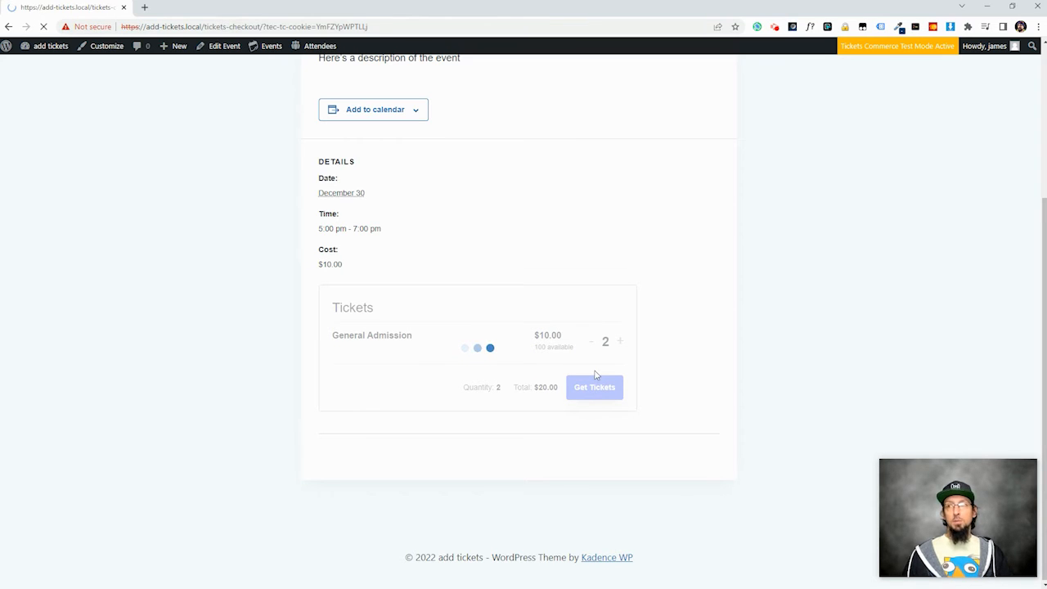
pyautogui.click(594, 387)
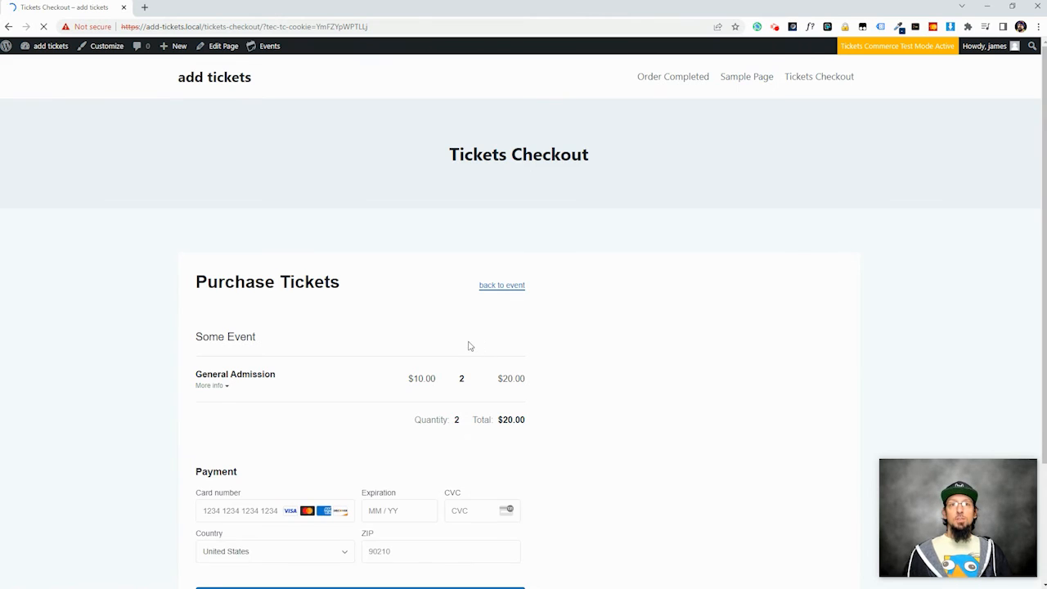
pyautogui.scroll(-3)
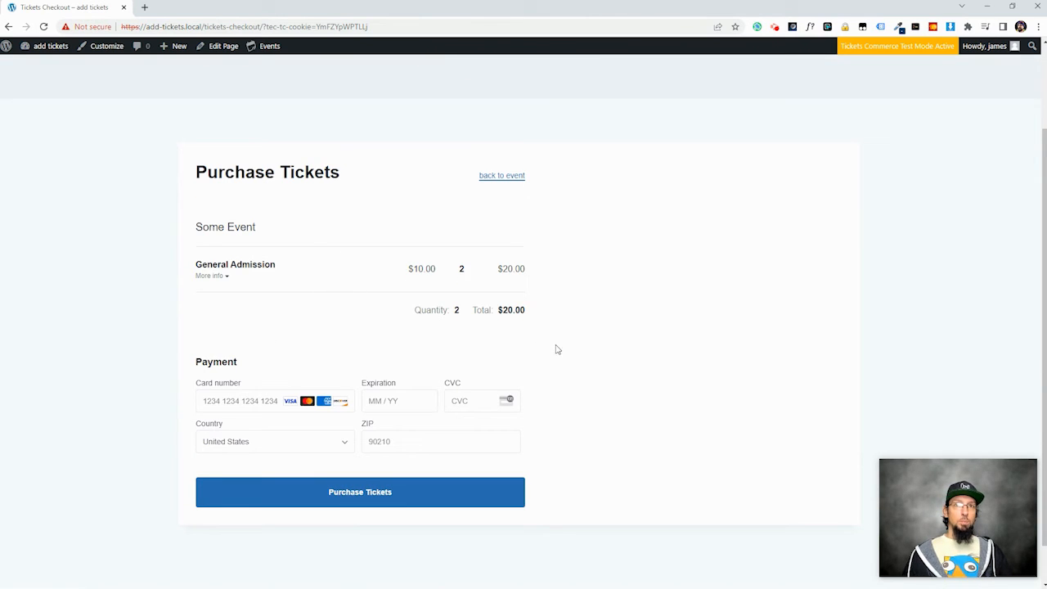
pyautogui.moveTo(643, 321)
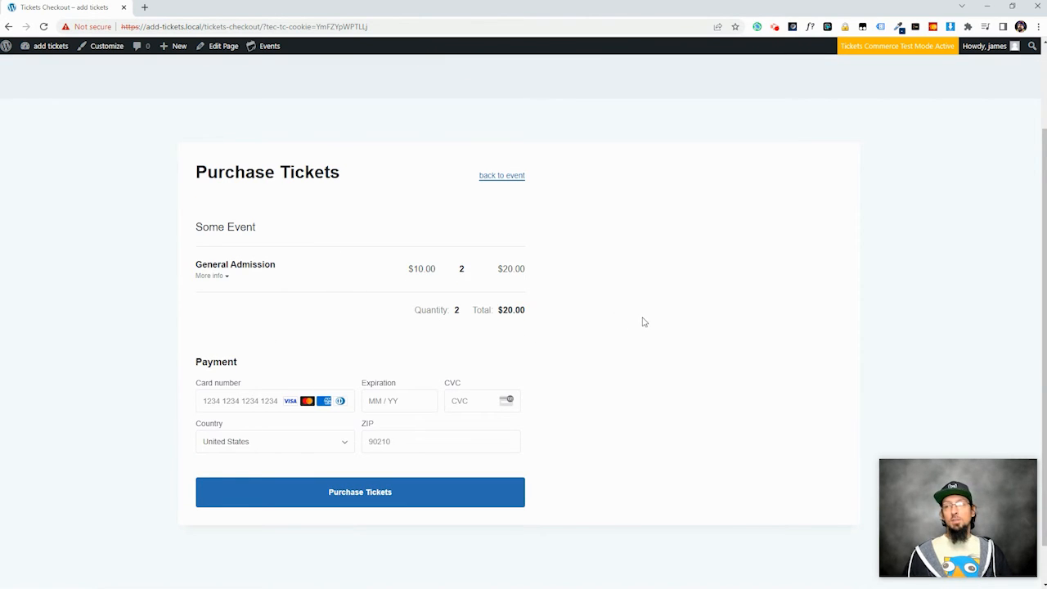
pyautogui.moveTo(594, 323)
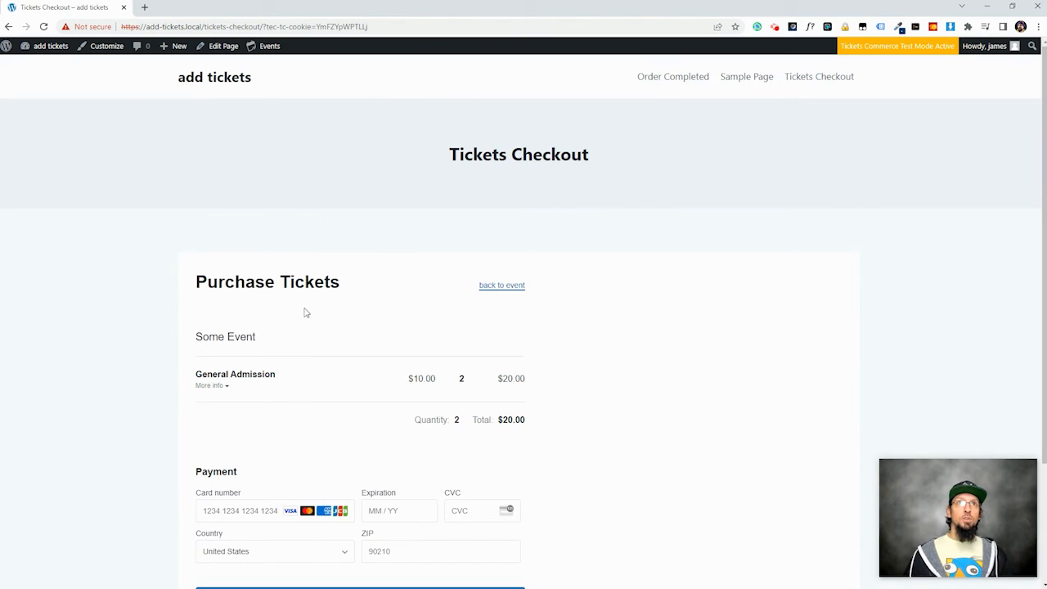
# Create a new page titled 'Some regular old Page'
pyautogui.click(269, 46)
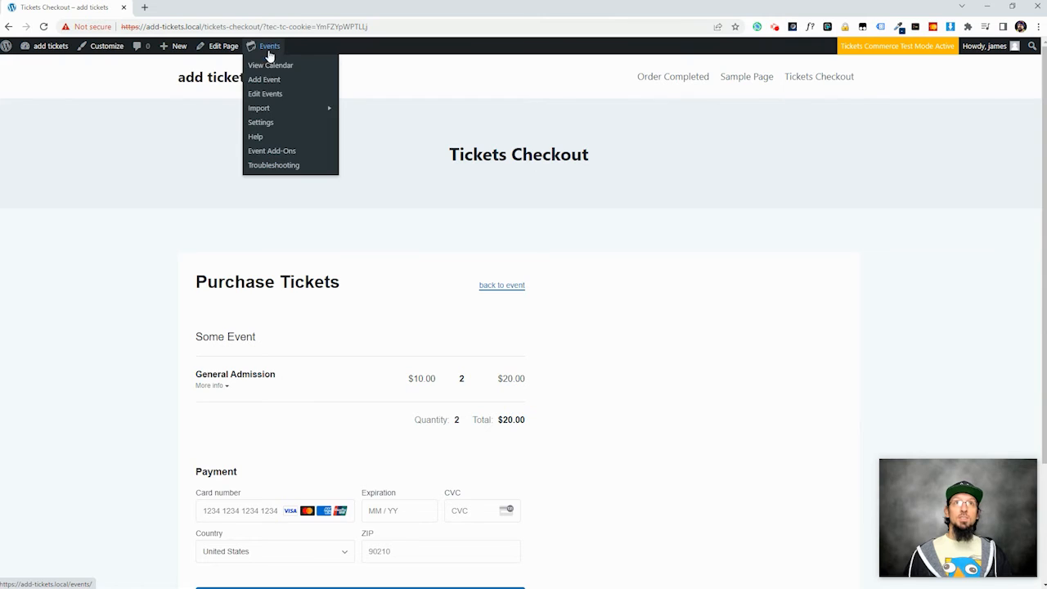
pyautogui.click(178, 45)
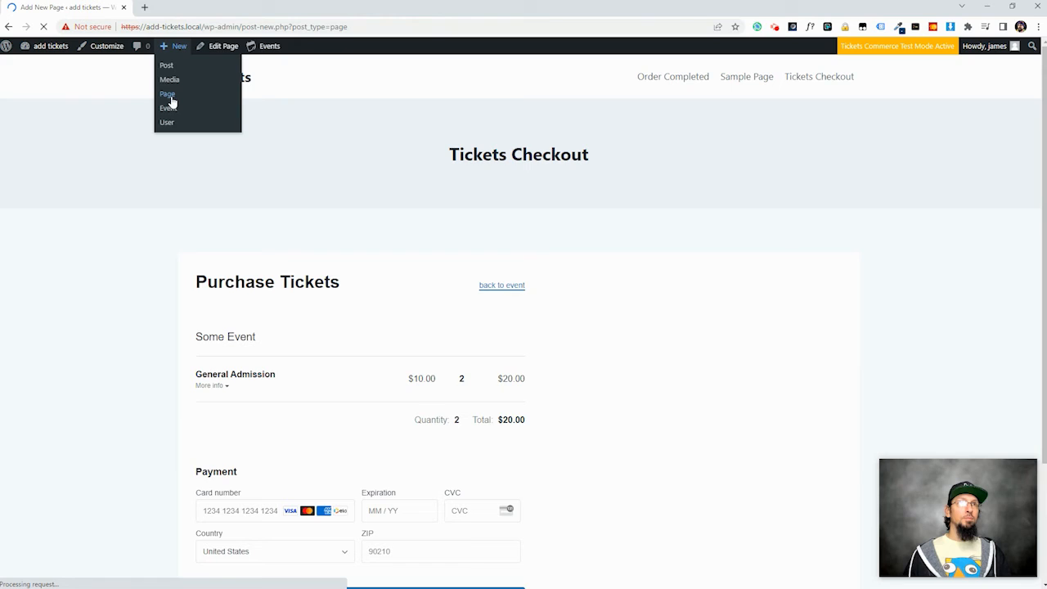
pyautogui.click(167, 93)
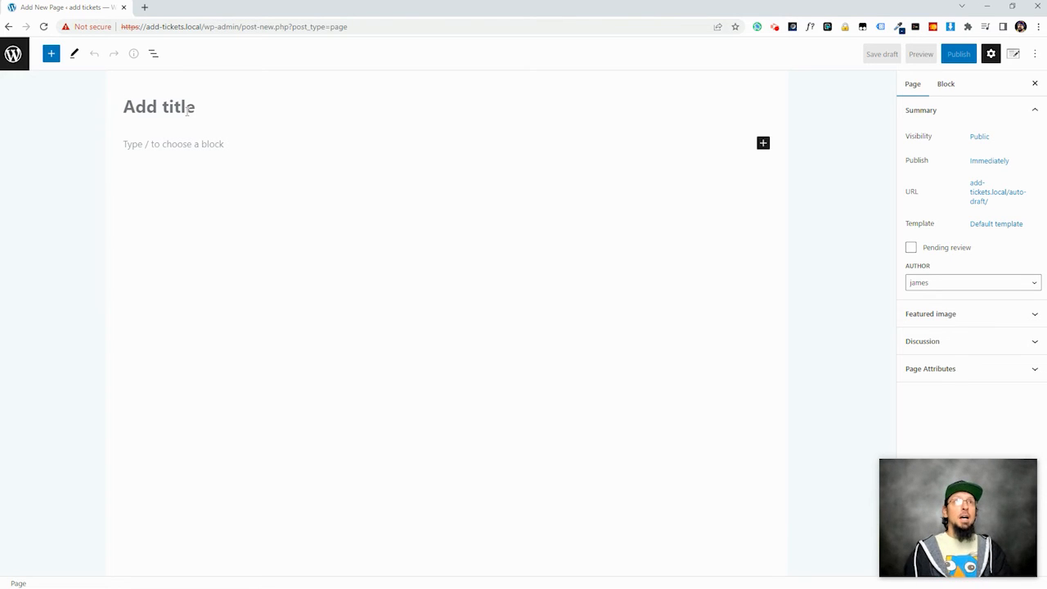
pyautogui.write('Some regu')
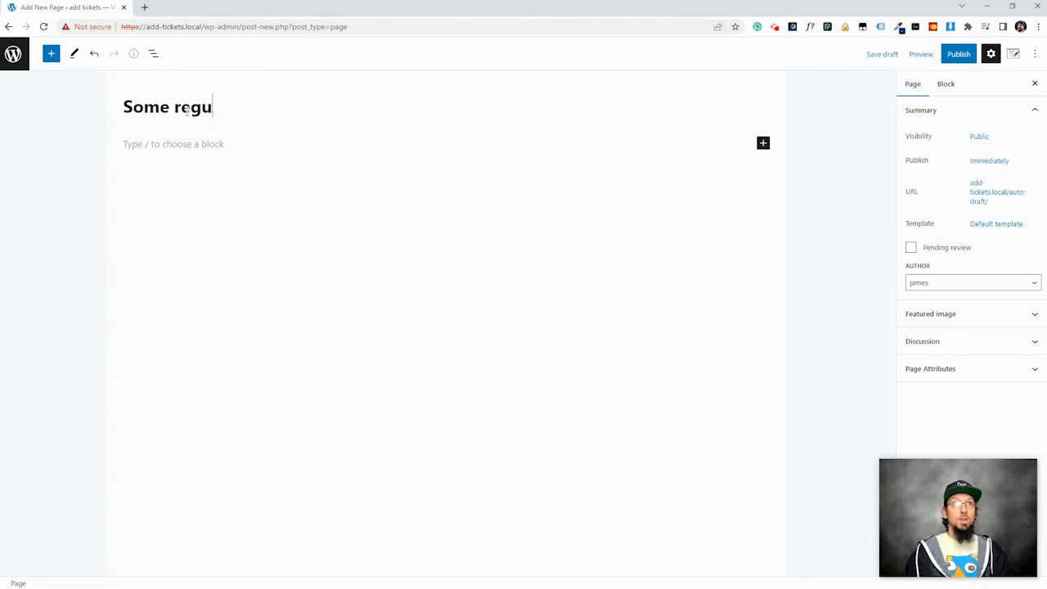
pyautogui.write('lar old Page')
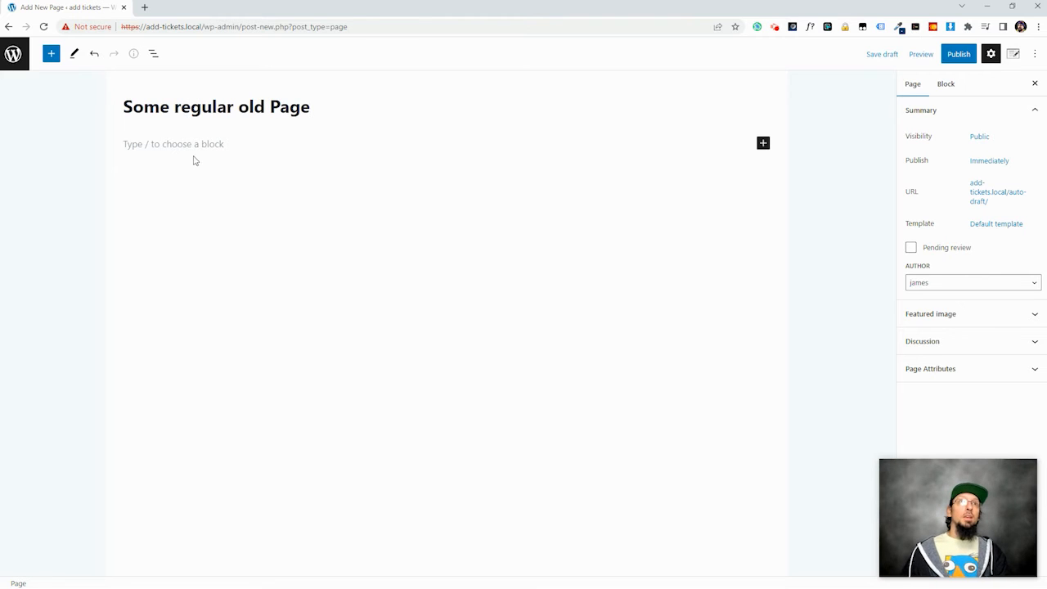
# Add a Tickets block to the page via the block inserter search 'ticket'
pyautogui.click(173, 144)
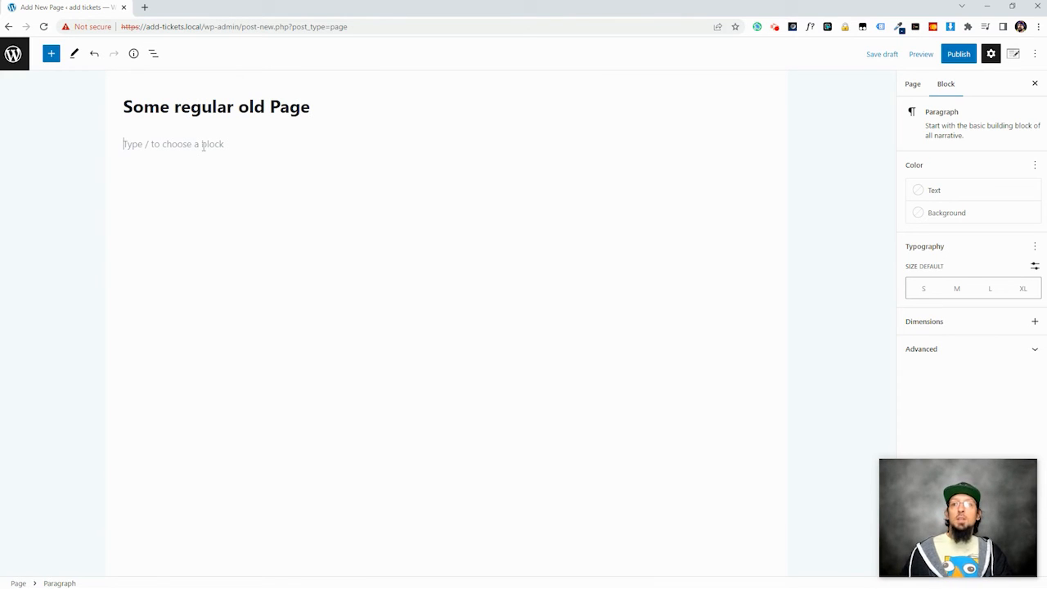
pyautogui.click(763, 143)
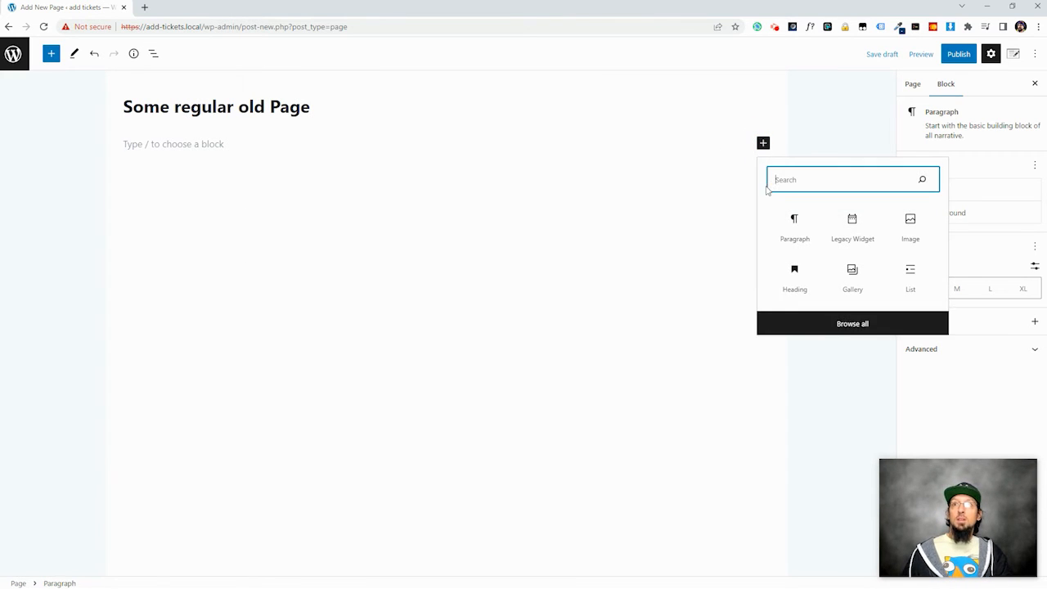
pyautogui.write('ticket')
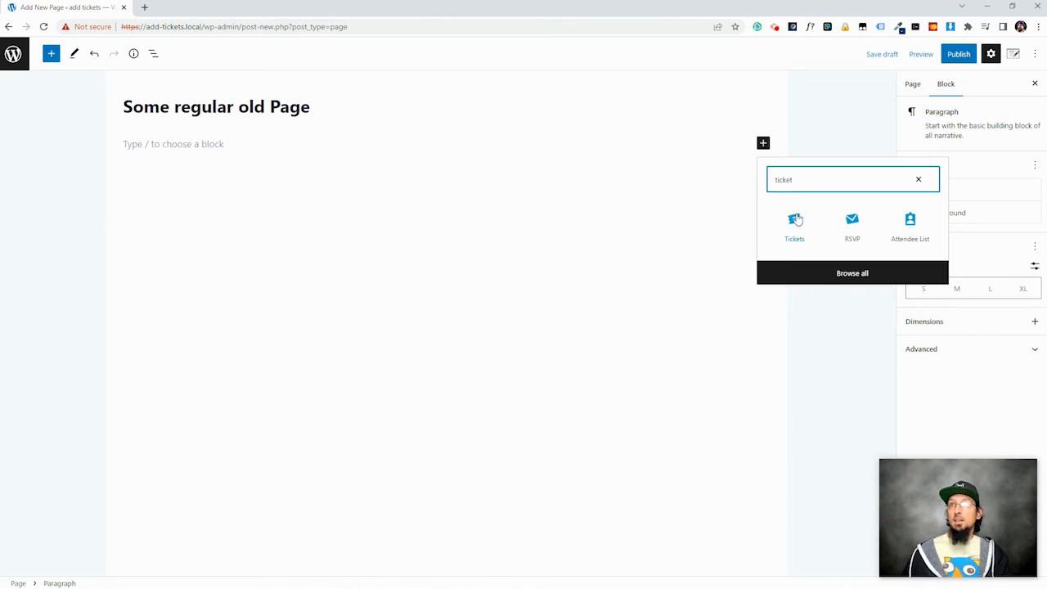
pyautogui.click(794, 221)
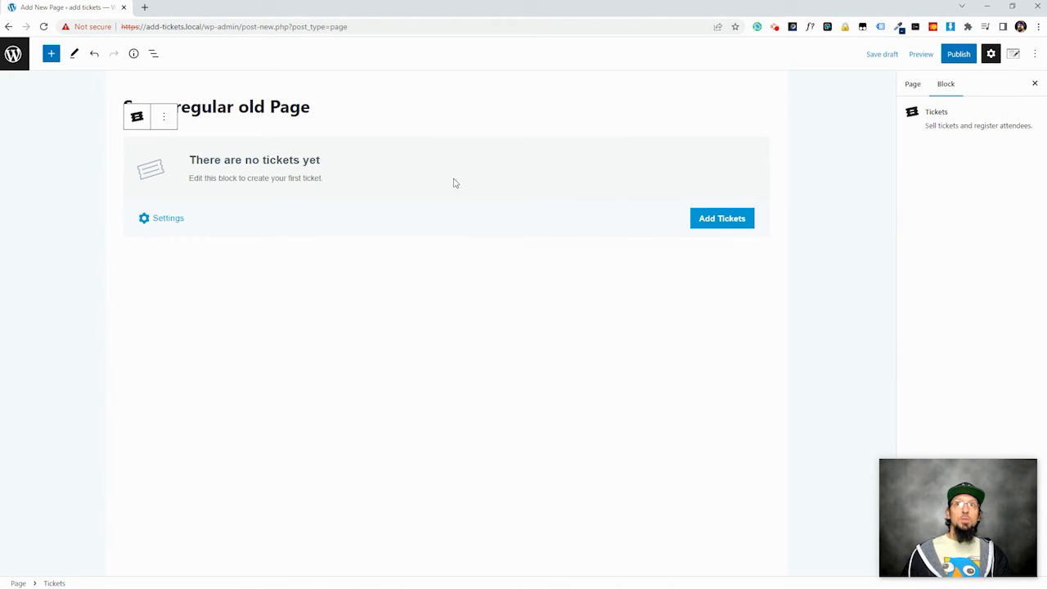
# Create a $6 Page Ticket with a capacity of 50
pyautogui.click(721, 217)
pyautogui.write('$6')
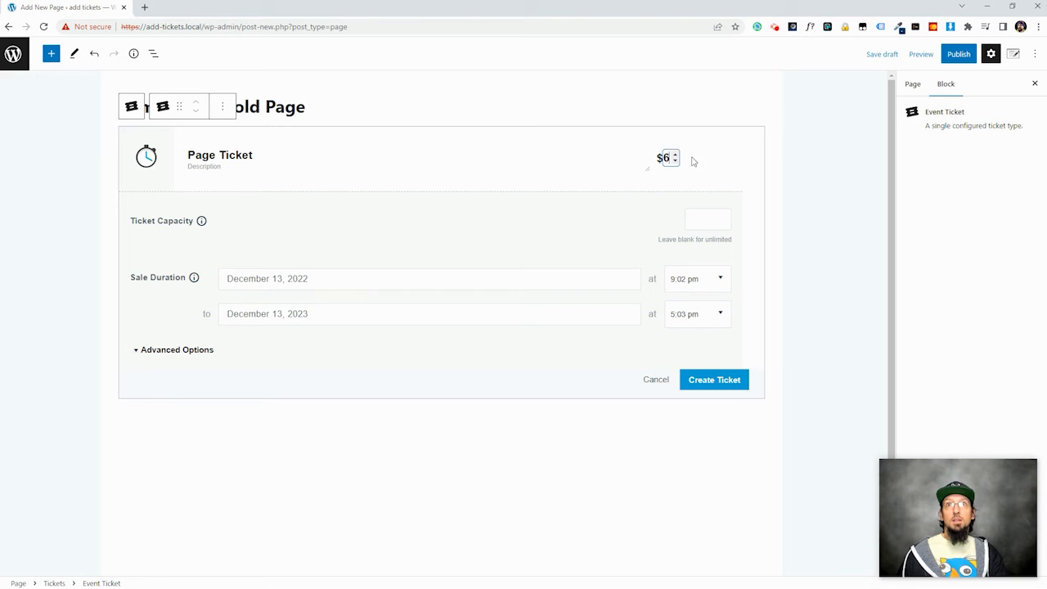
pyautogui.click(704, 219)
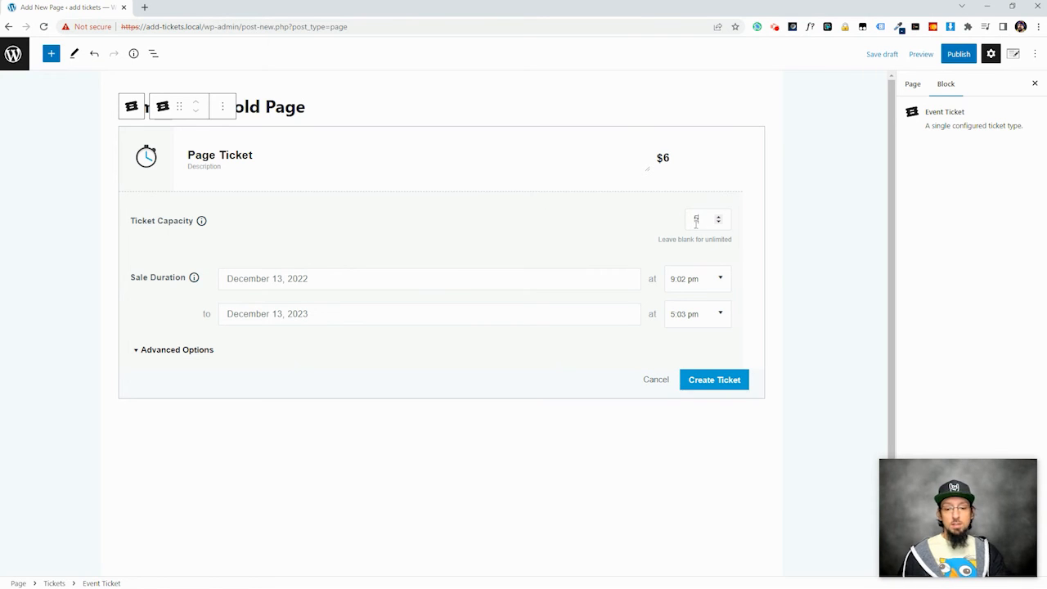
pyautogui.write('50')
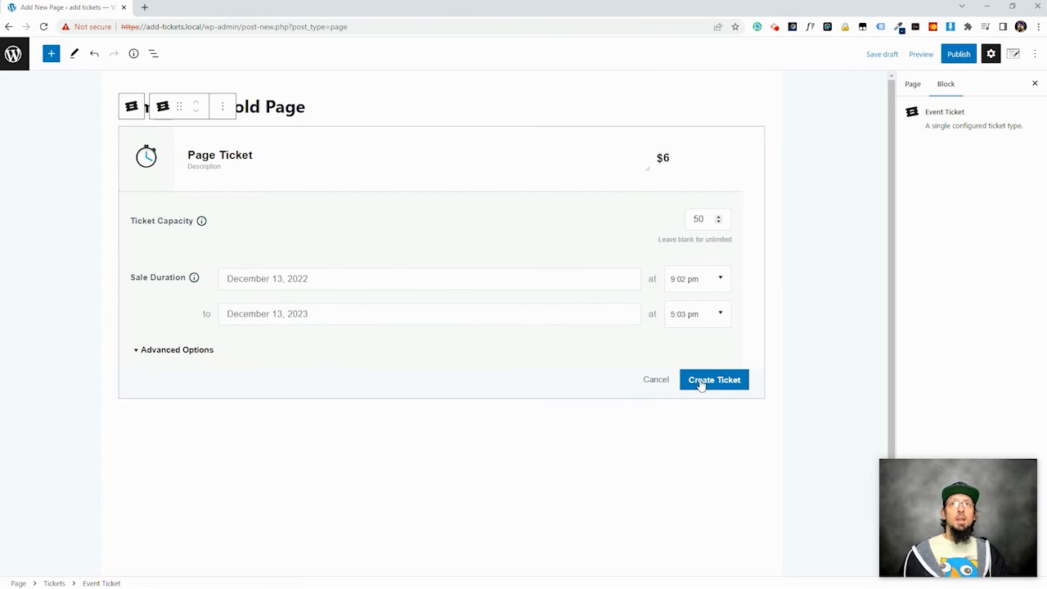
pyautogui.click(712, 378)
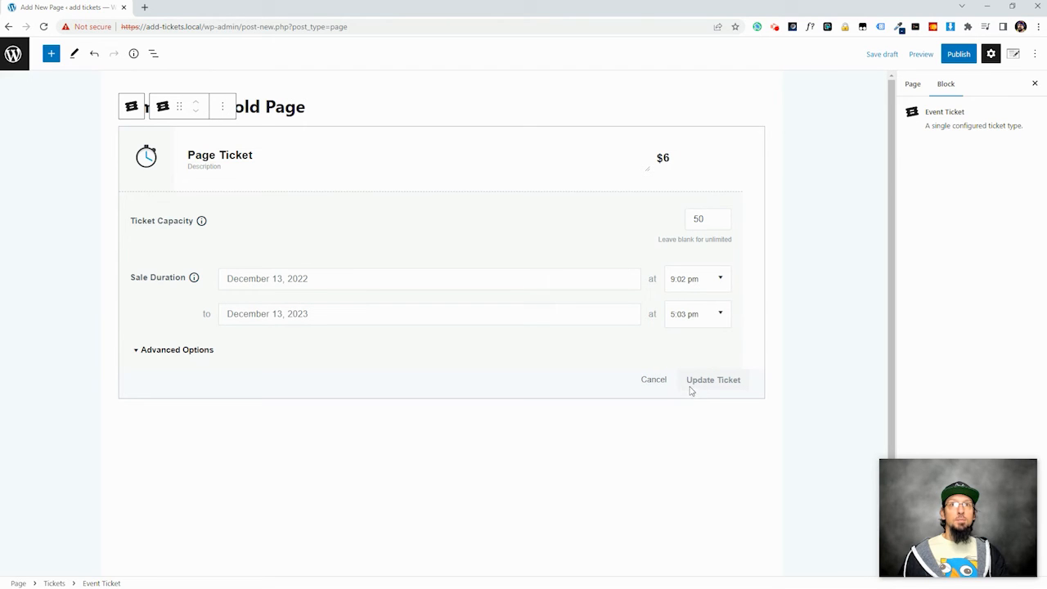
# Publish 'Some regular old Page' and view the live page
pyautogui.click(958, 54)
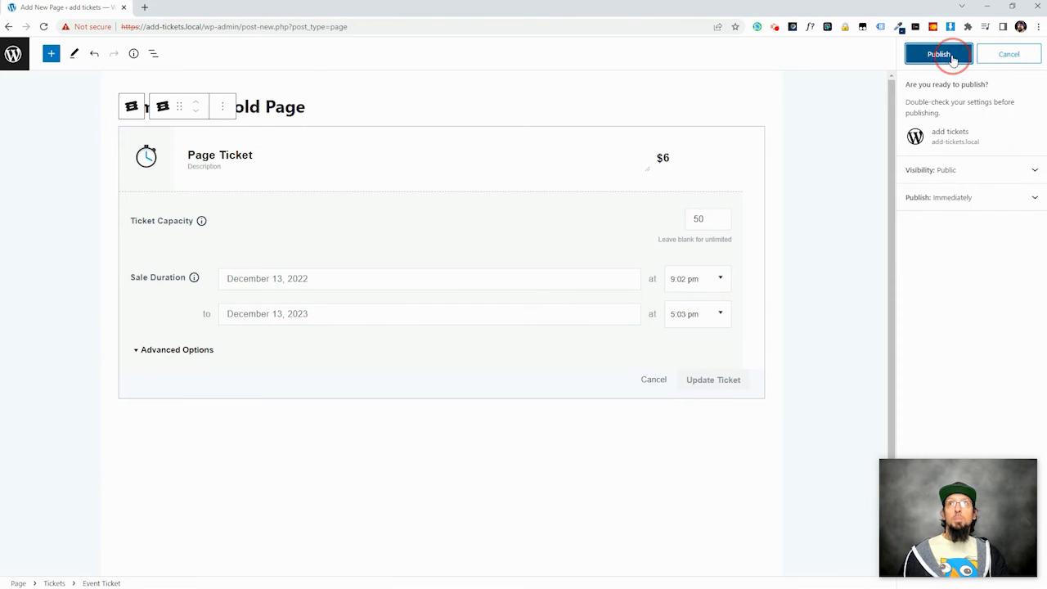
pyautogui.click(938, 54)
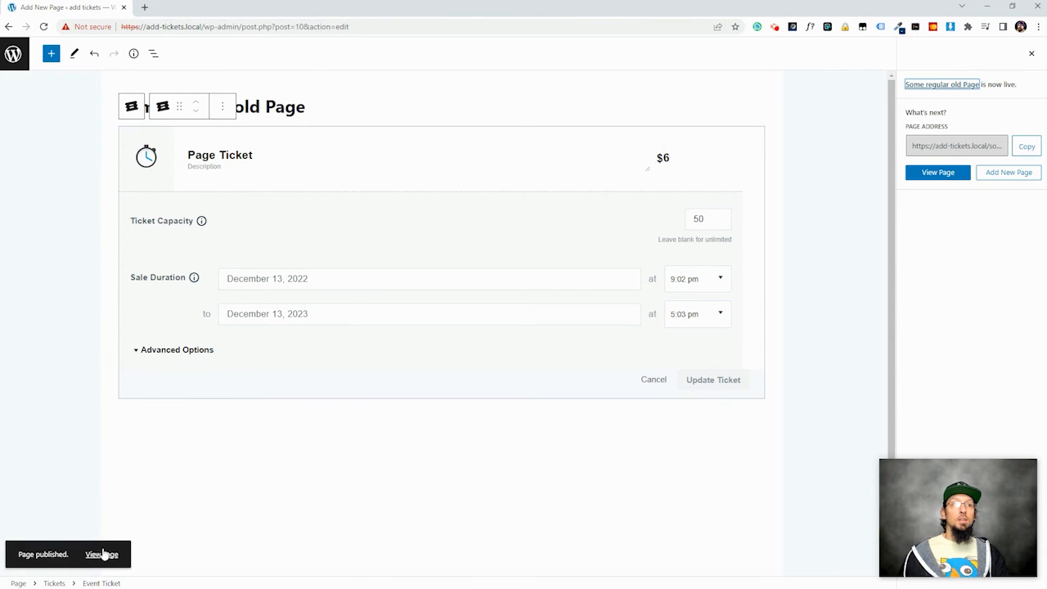
pyautogui.click(102, 554)
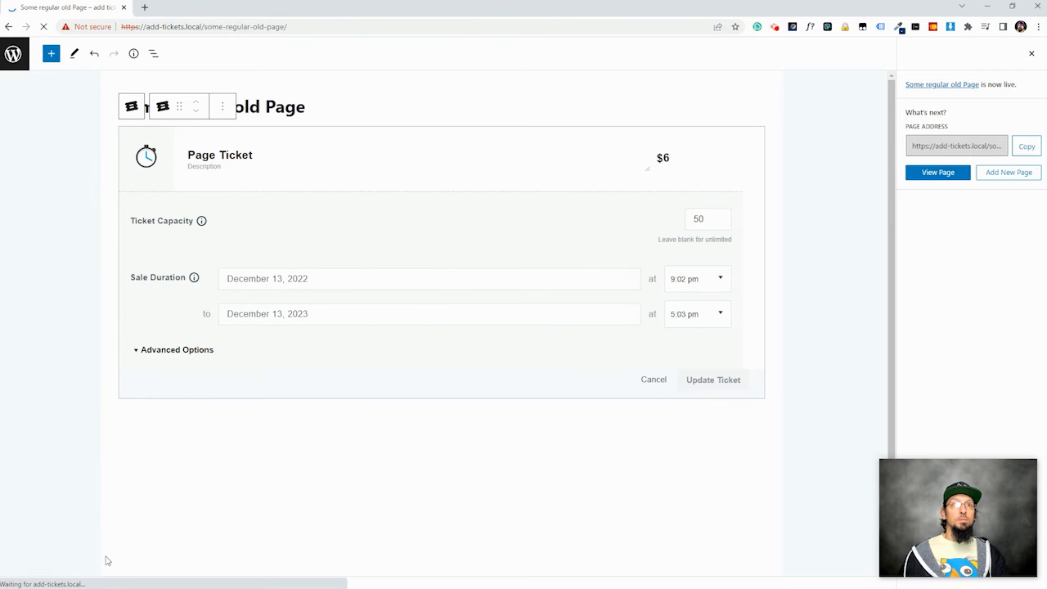
# Review the live Tickets block showing the Page Ticket at $6.00 with 50 available
pyautogui.click(938, 172)
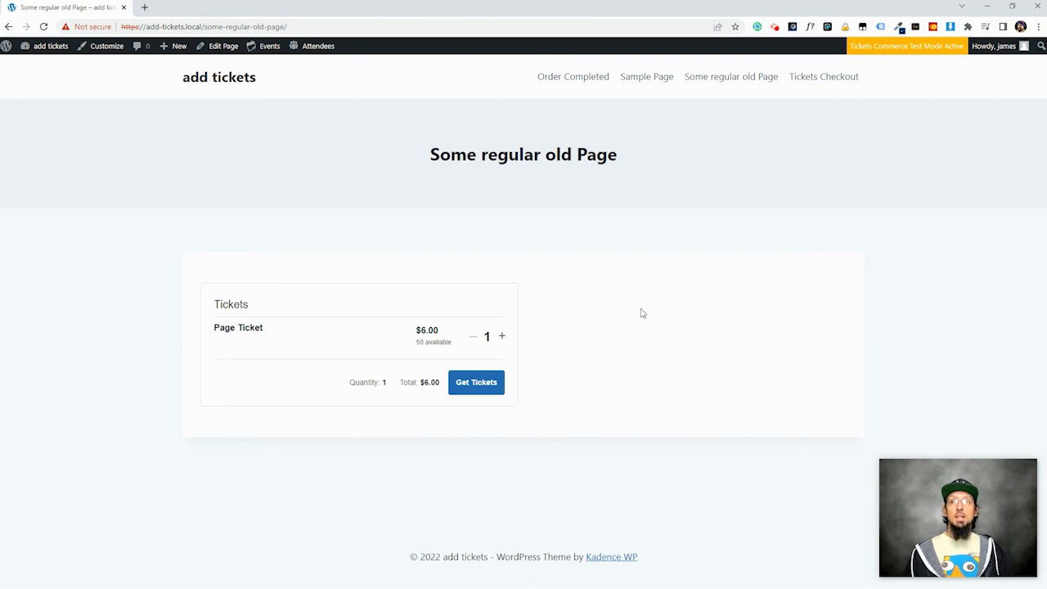
pyautogui.moveTo(593, 306)
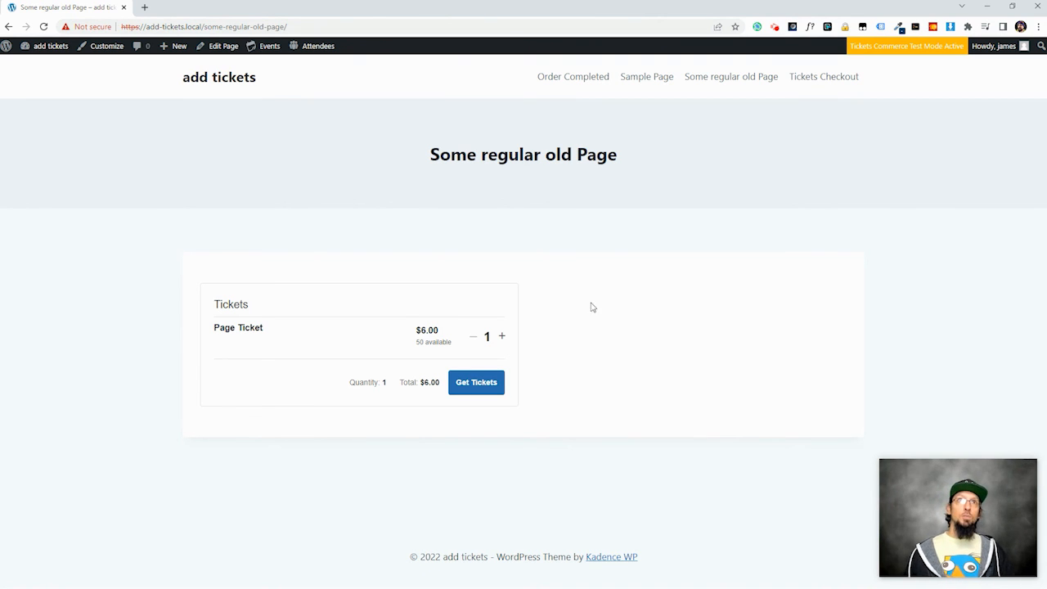
pyautogui.click(205, 26)
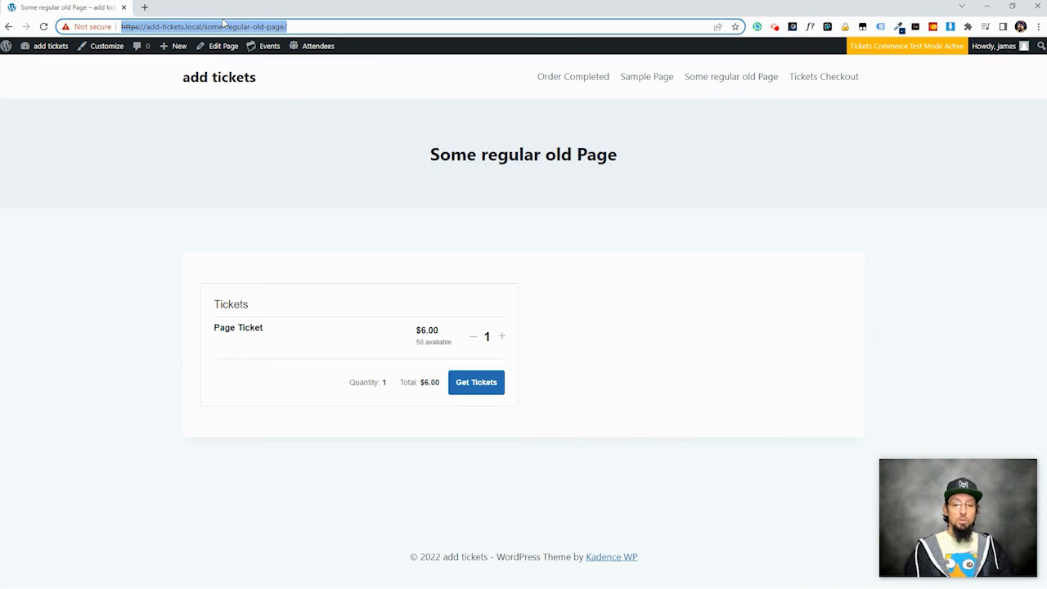
# Go to theeventscalendar.com and open the Tickets & RSVP product page
pyautogui.write('theeventscalendar.com')
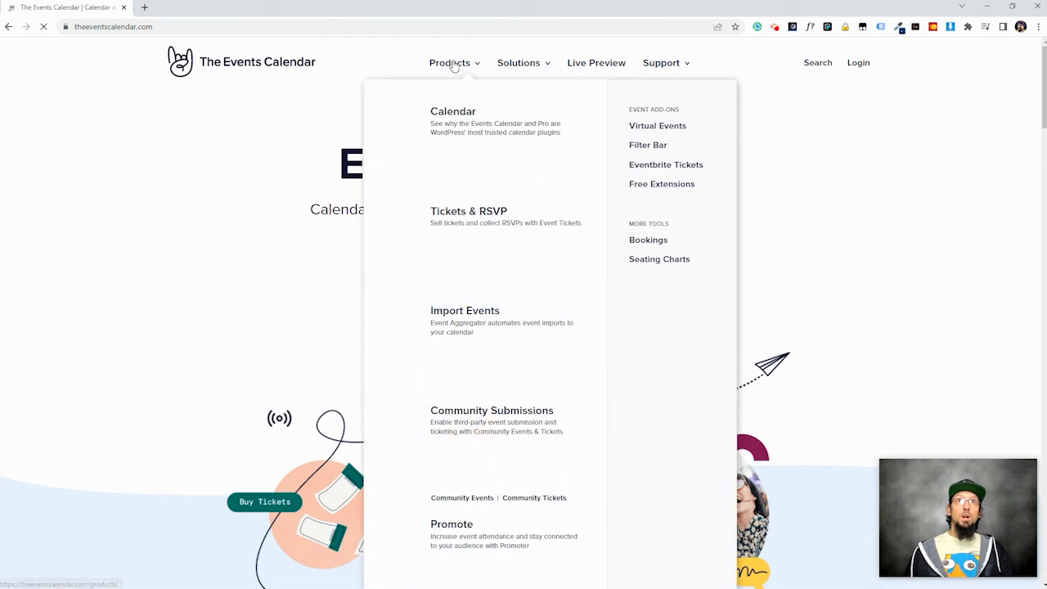
pyautogui.click(469, 158)
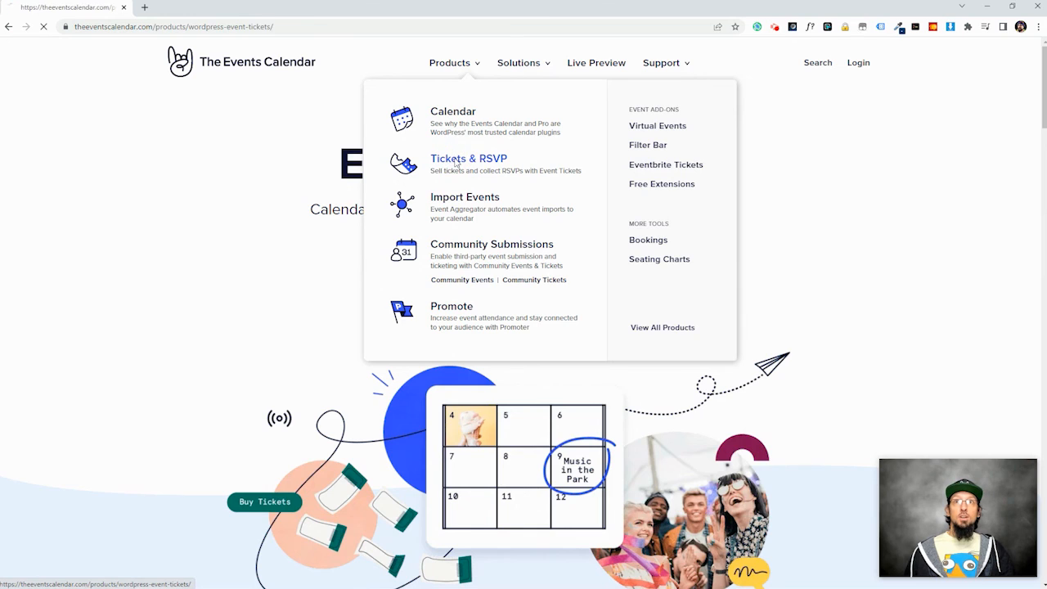
pyautogui.click(468, 157)
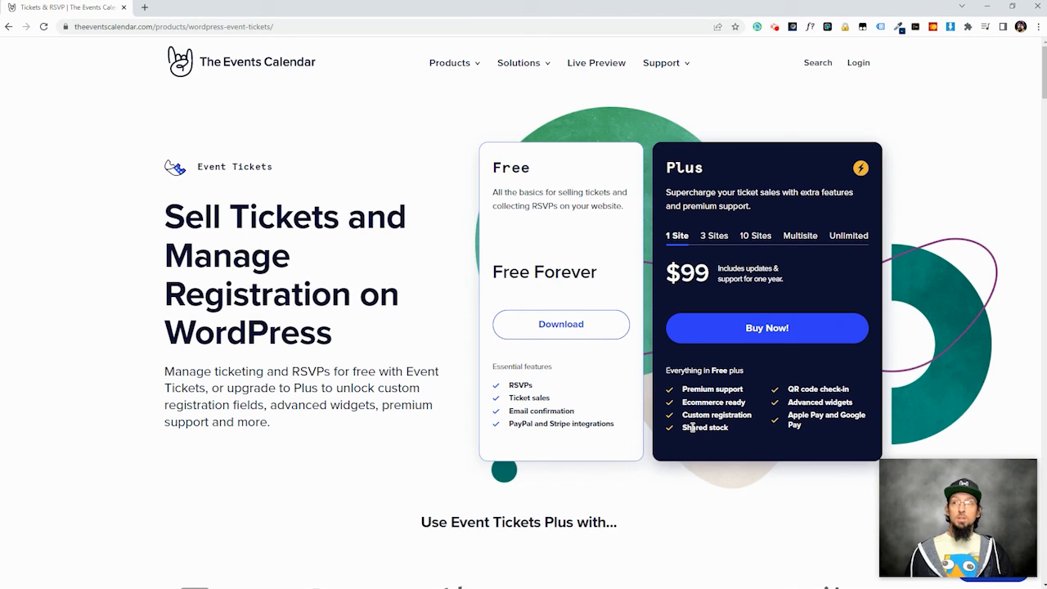
pyautogui.moveTo(690, 422)
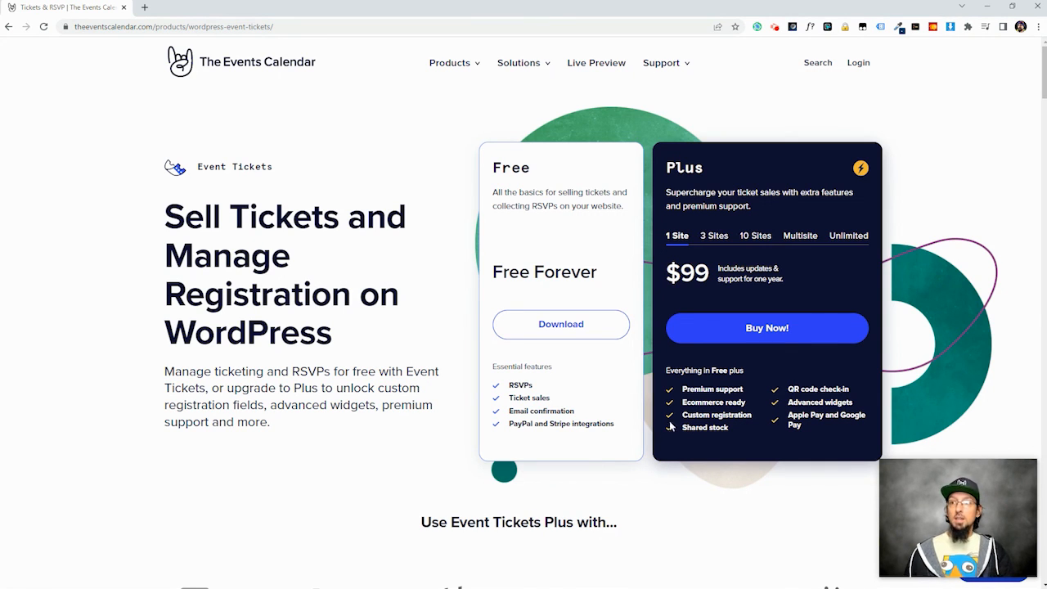
pyautogui.moveTo(669, 431)
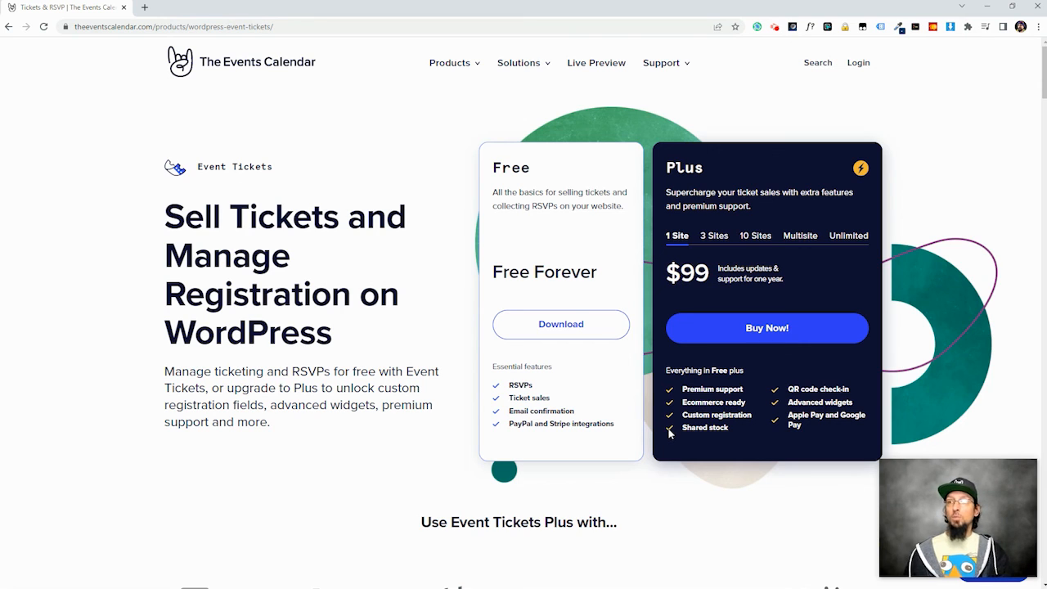
pyautogui.moveTo(699, 430)
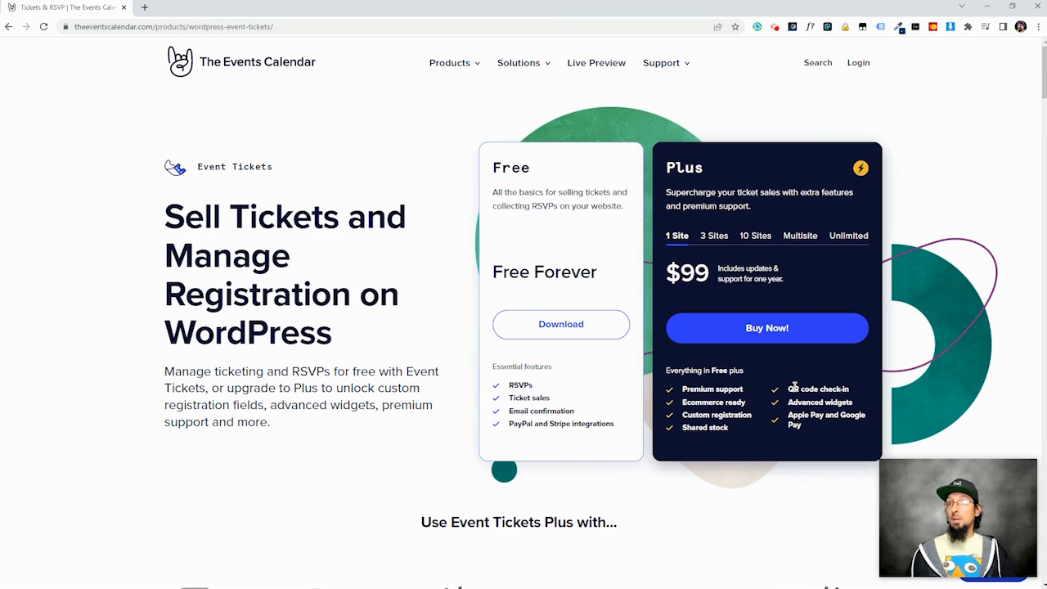
pyautogui.moveTo(807, 424)
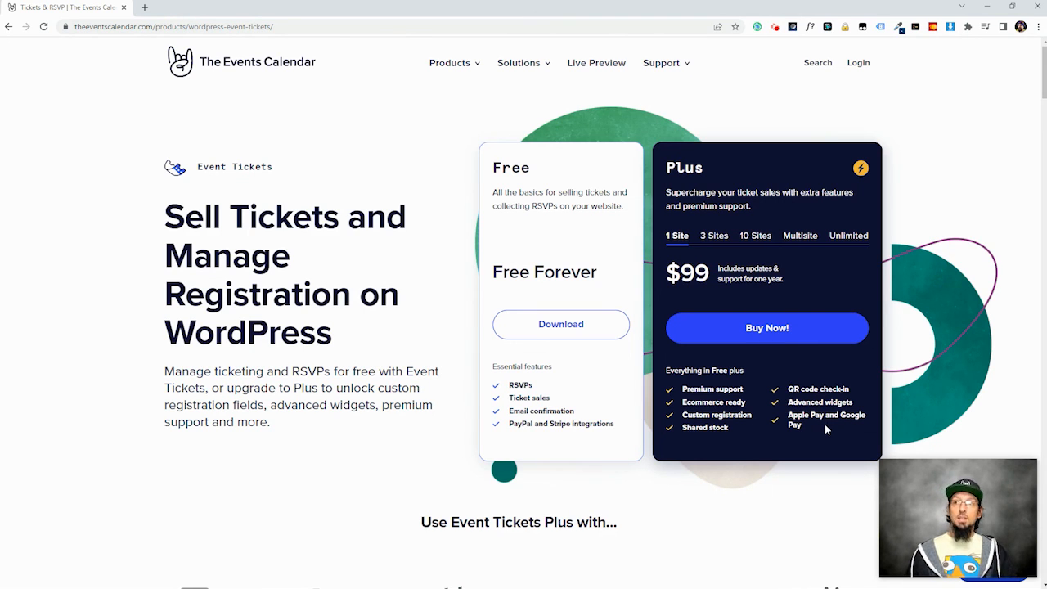
pyautogui.moveTo(744, 419)
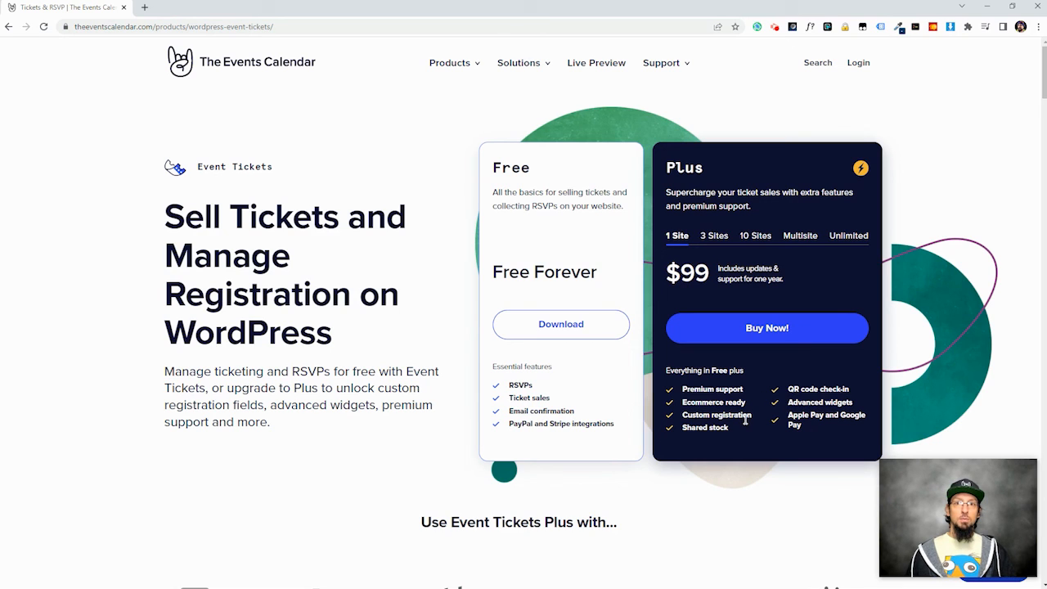
pyautogui.moveTo(291, 327)
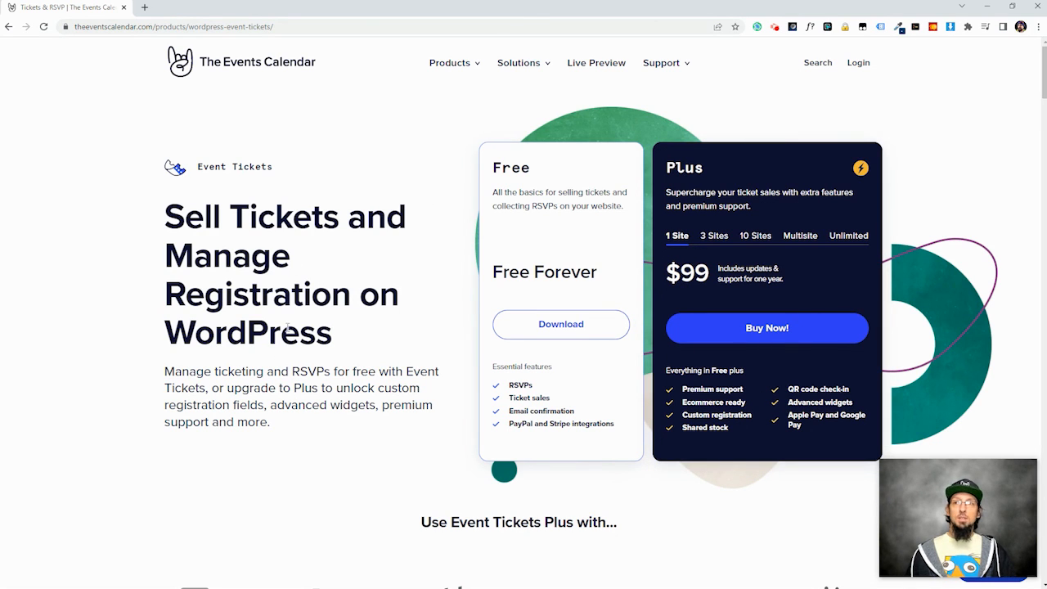